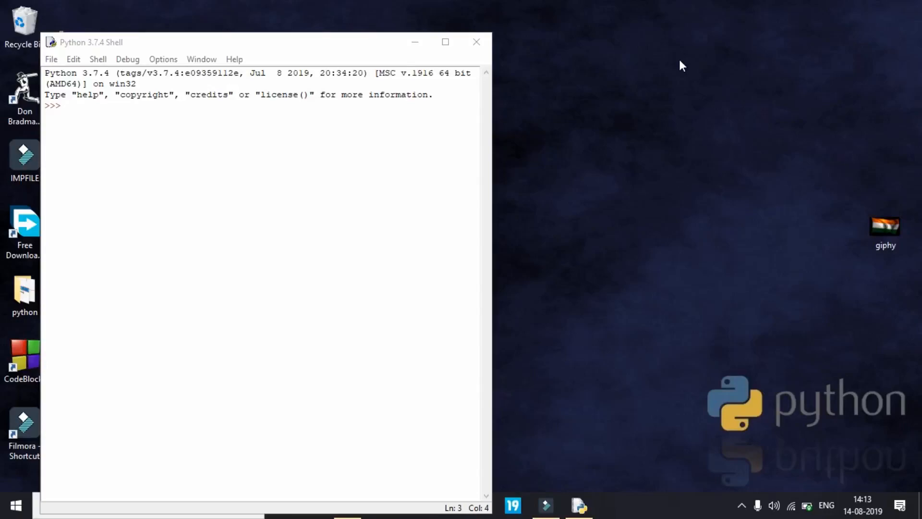
mouse_move(212, 163)
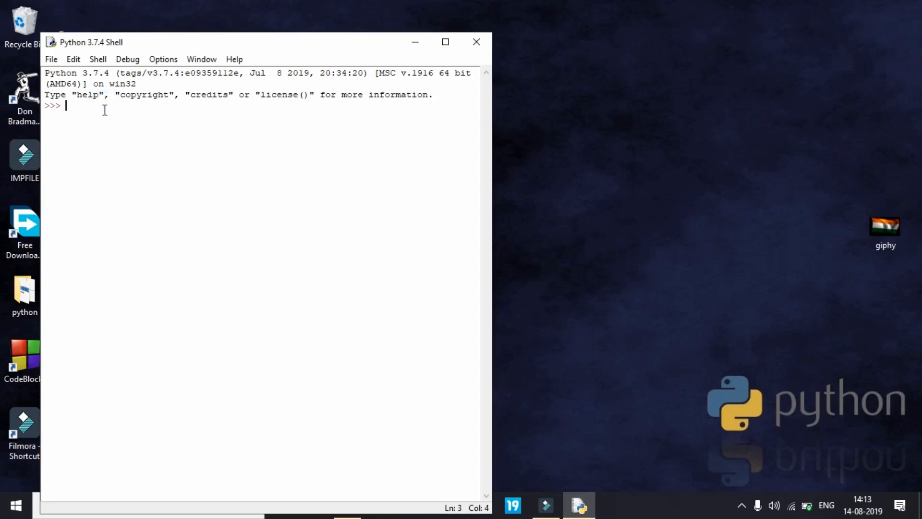
Try the variable names var1, var$%^&( and vars at the prompt, leaving just var
type("var")
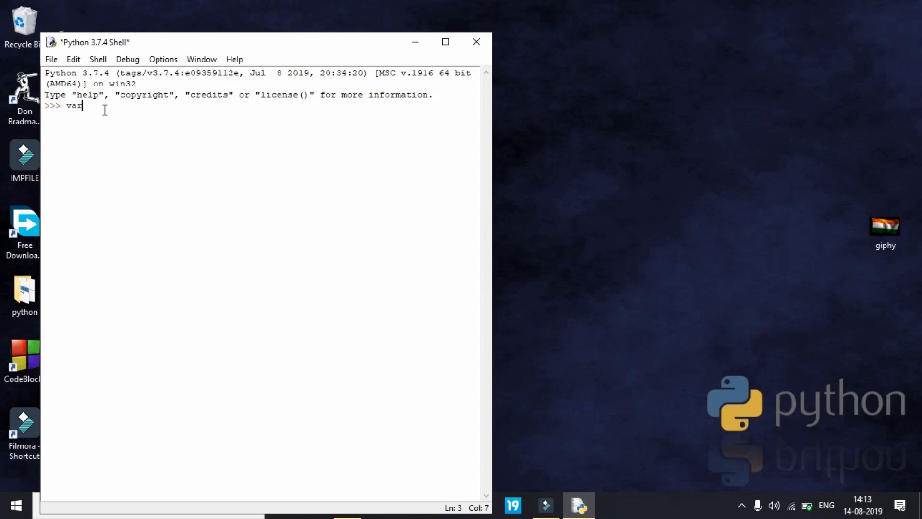
type("1")
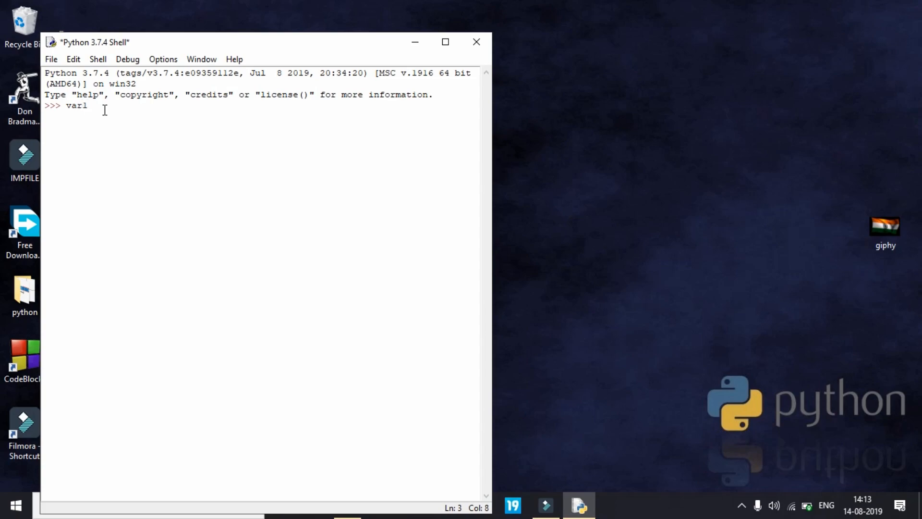
key("Backspace")
type("#%^&(")
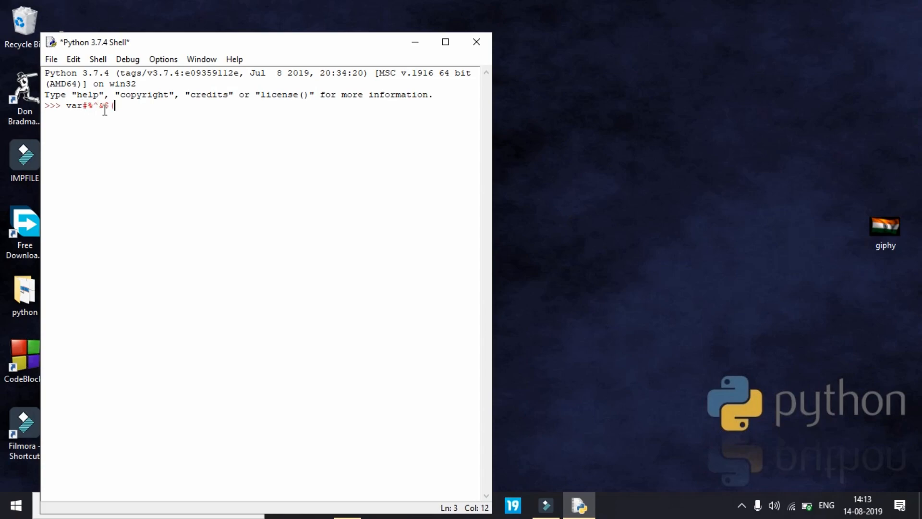
key("Backspace")
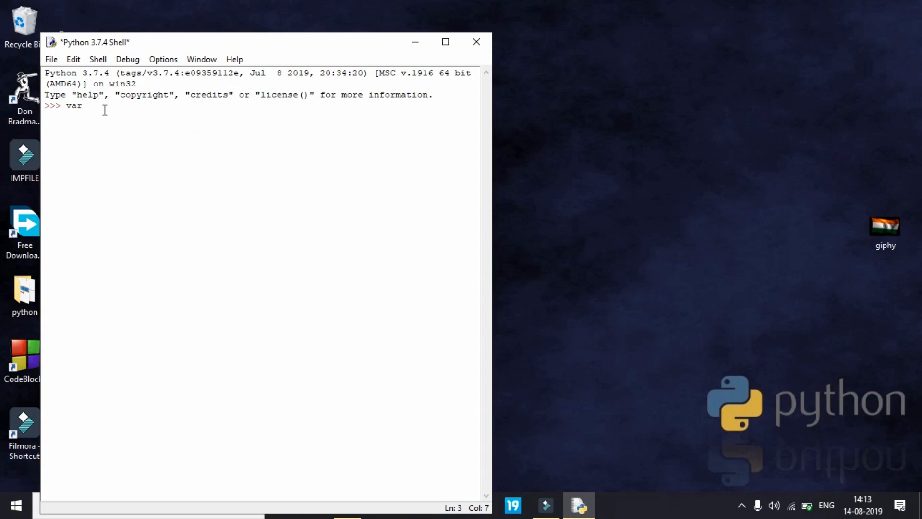
type("s")
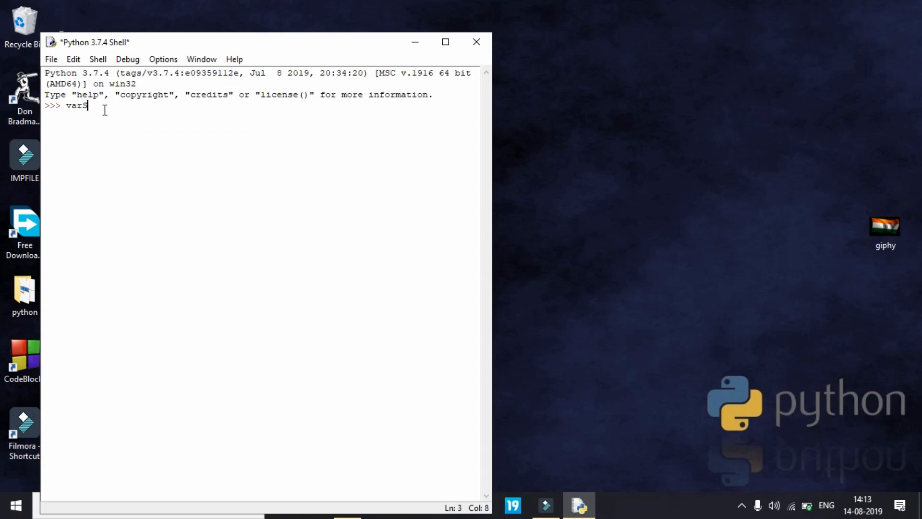
key("Backspace")
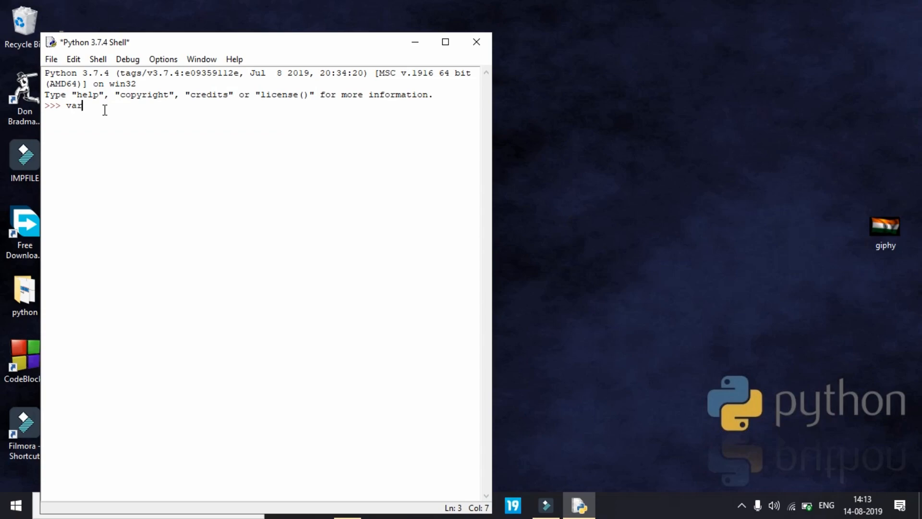
Assign var = 5 and var2 = 8, evaluate var + var2 as 13, and set var3 = 8
type("= 5")
type("var2")
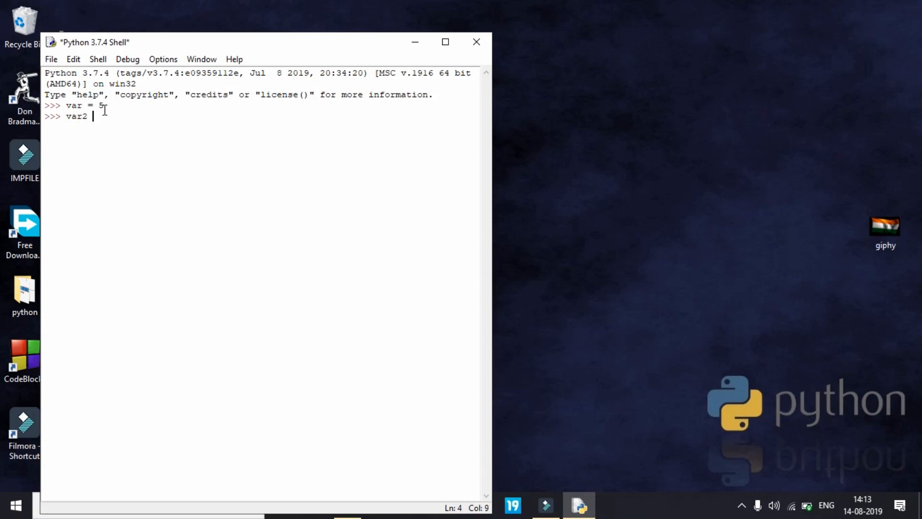
key("Return")
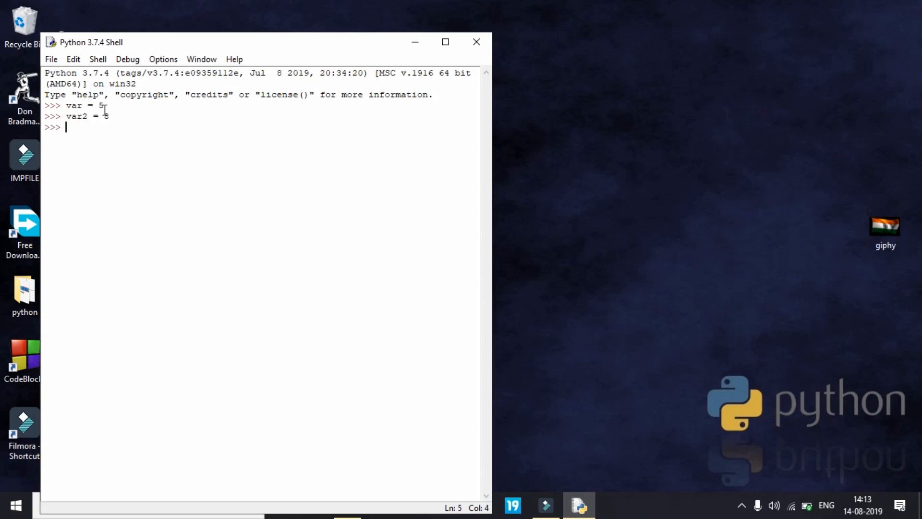
type("var + var2")
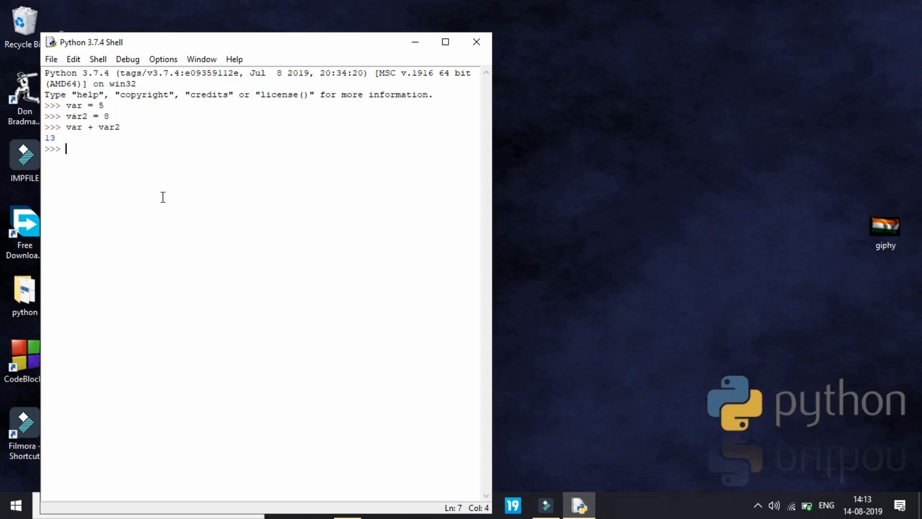
mouse_move(145, 155)
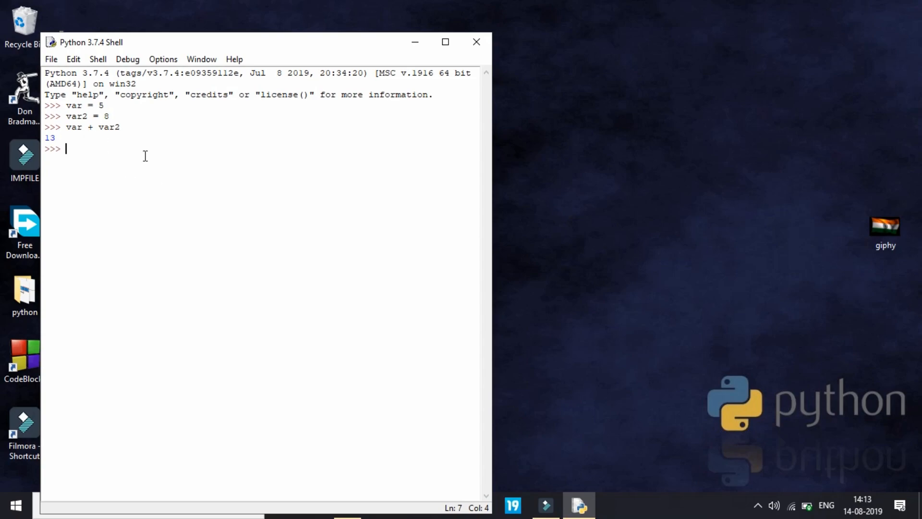
mouse_move(143, 156)
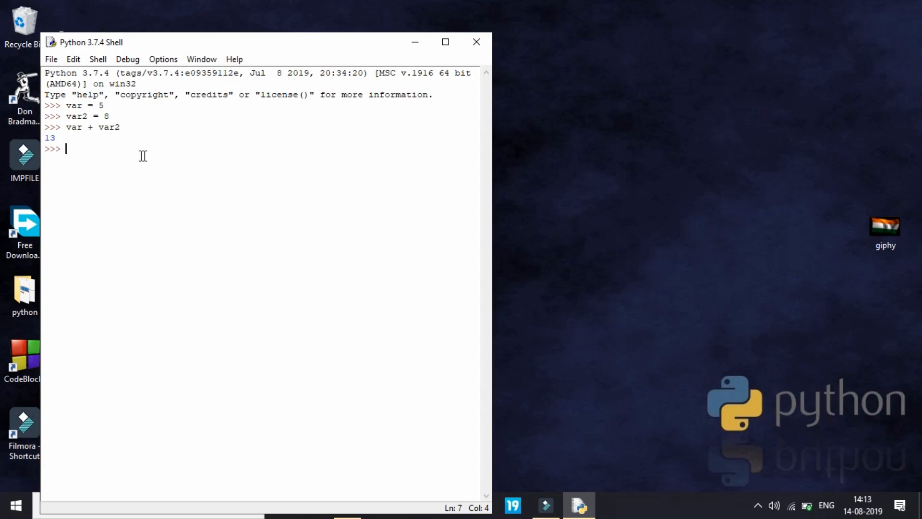
double_click(91, 127)
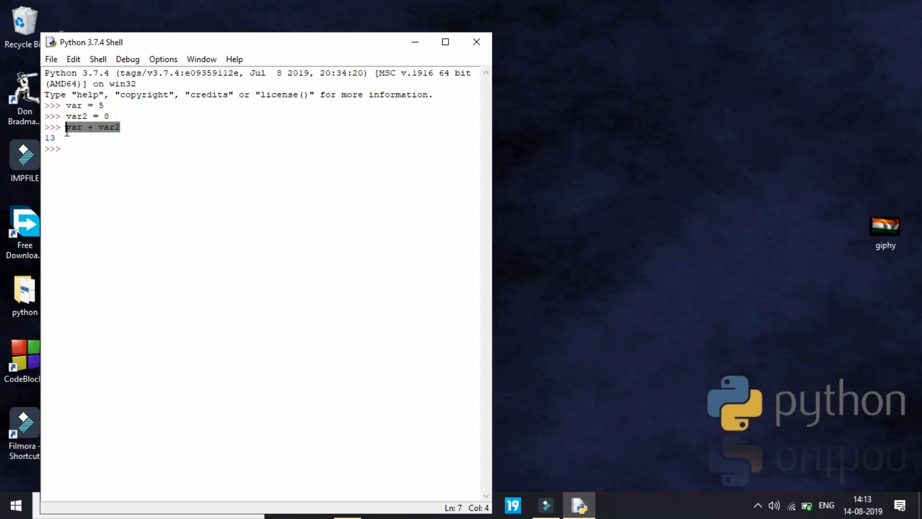
type("var")
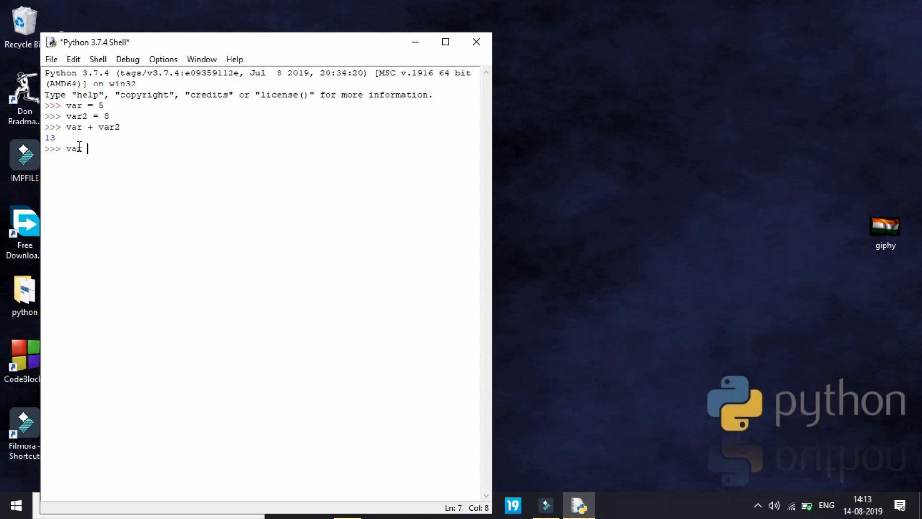
type("3 = 8")
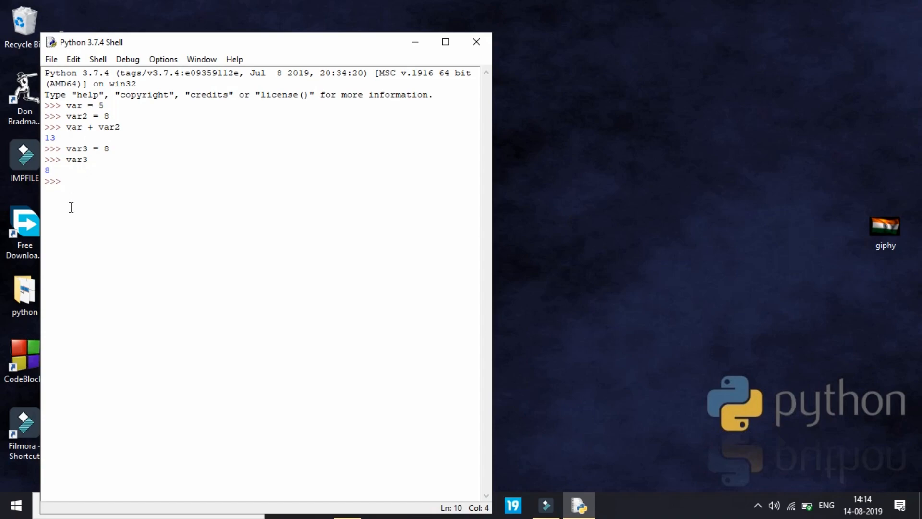
Enter the bare word Brick to get a NameError, then start a double-quoted line
left_click(65, 182)
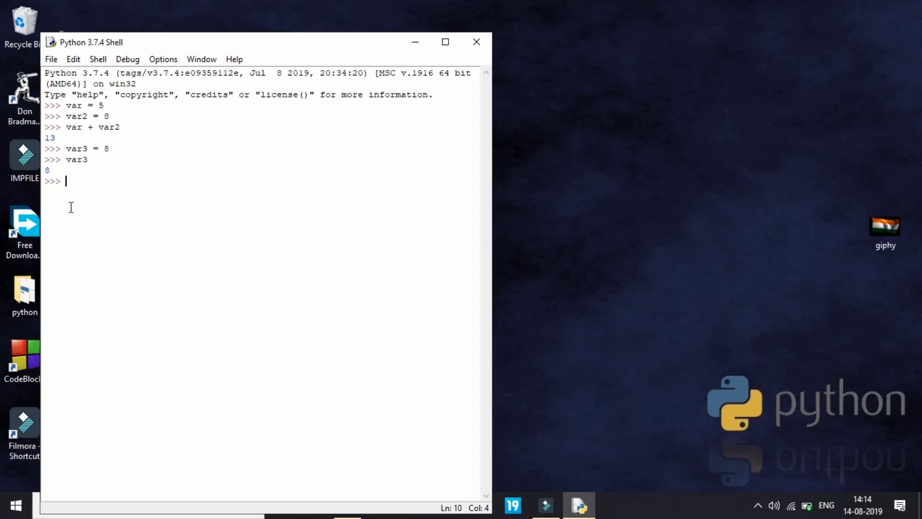
type("8")
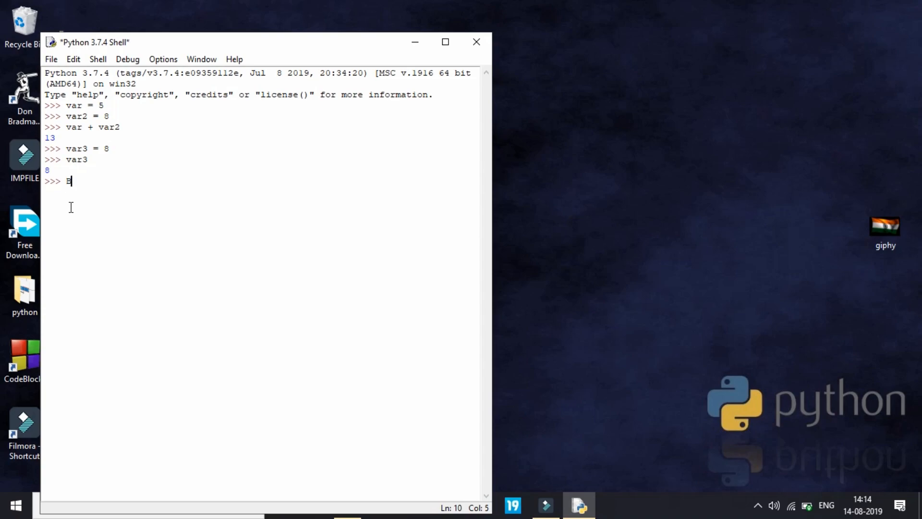
key("Return")
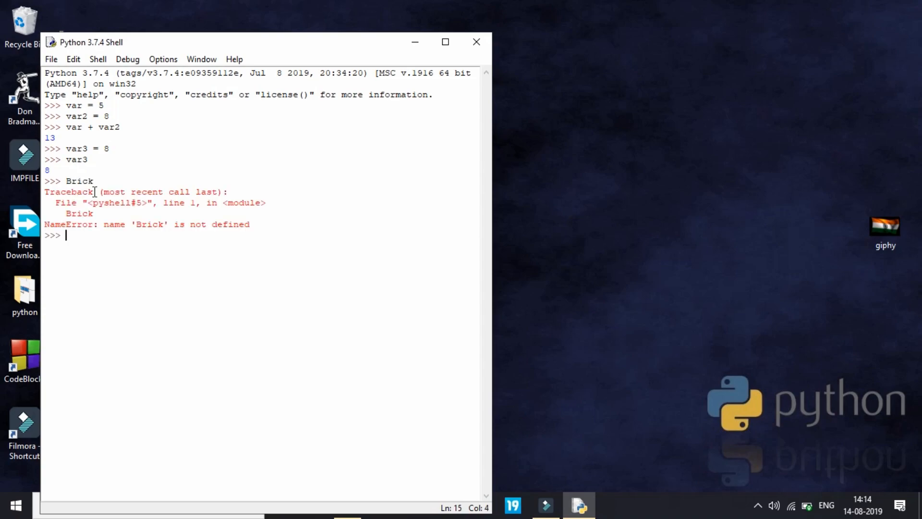
mouse_move(71, 278)
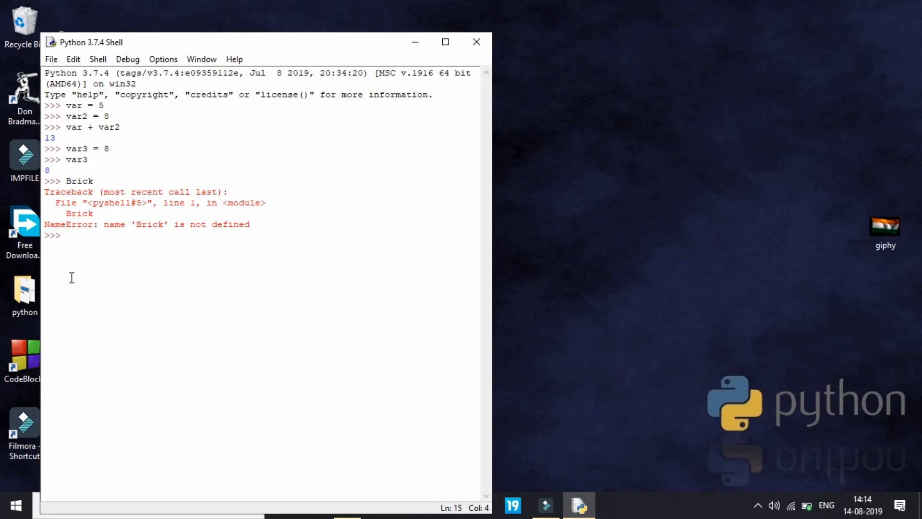
type("\"")
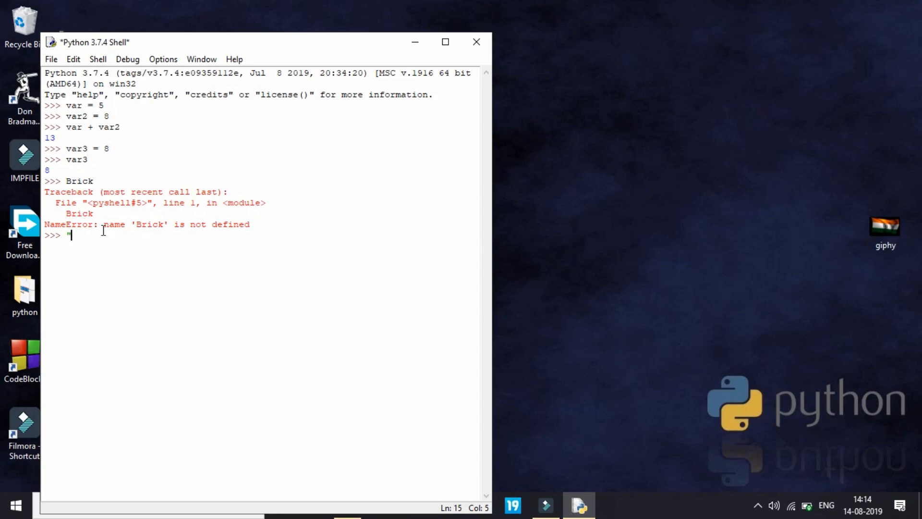
Evaluate Brick in double quotes and ' Brick ' in single quotes, echoing both strings
type("Bric")
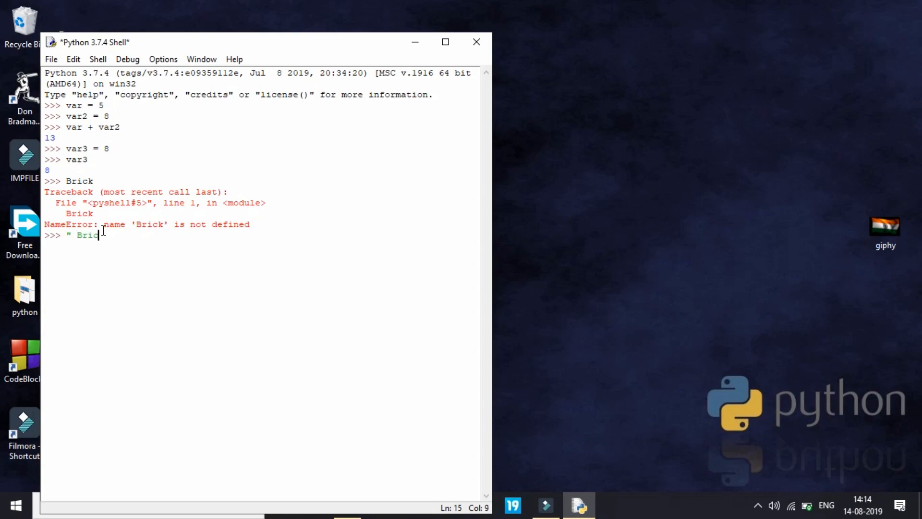
key("Return")
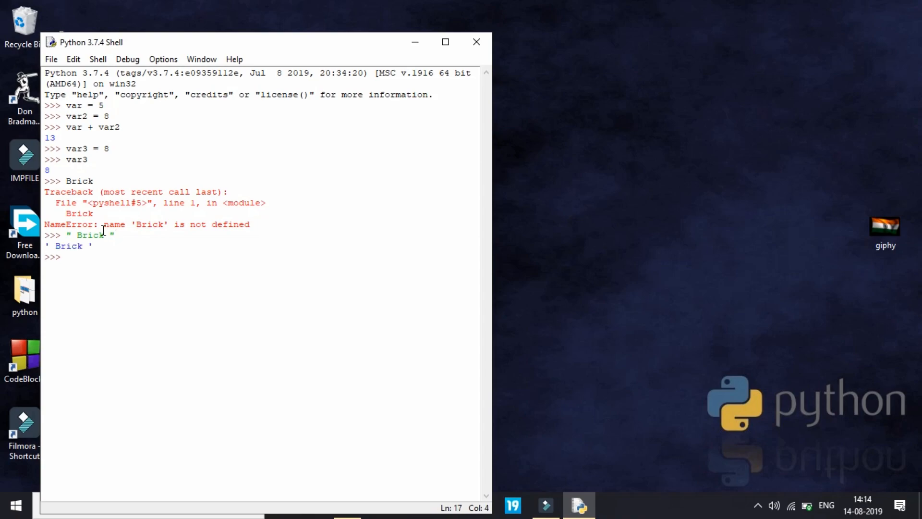
mouse_move(181, 293)
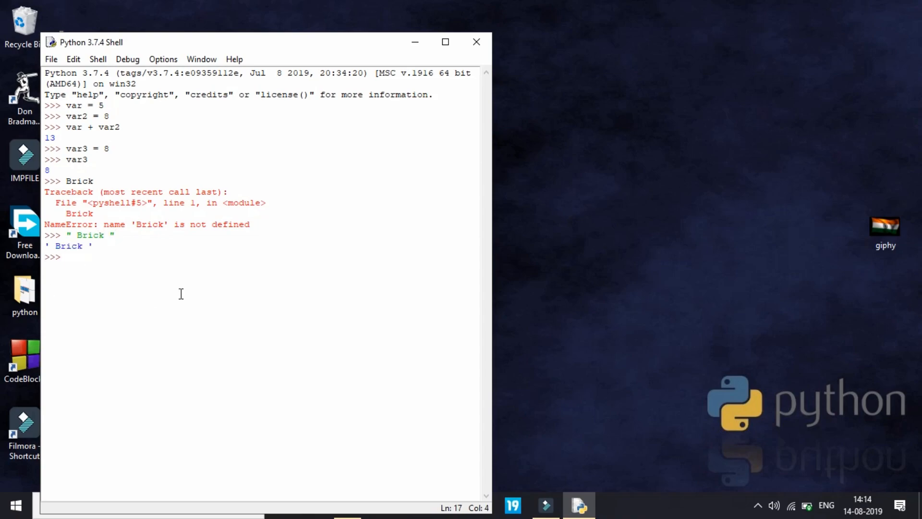
type("' Br")
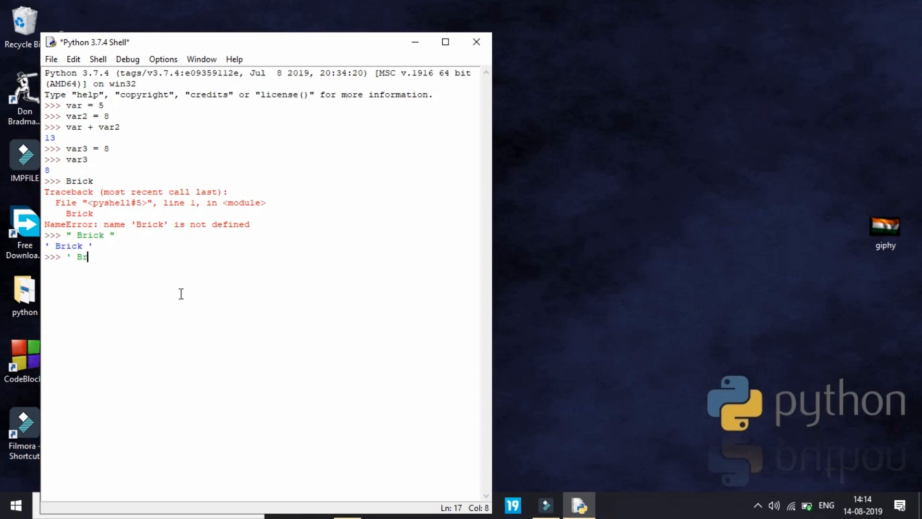
type("ick '")
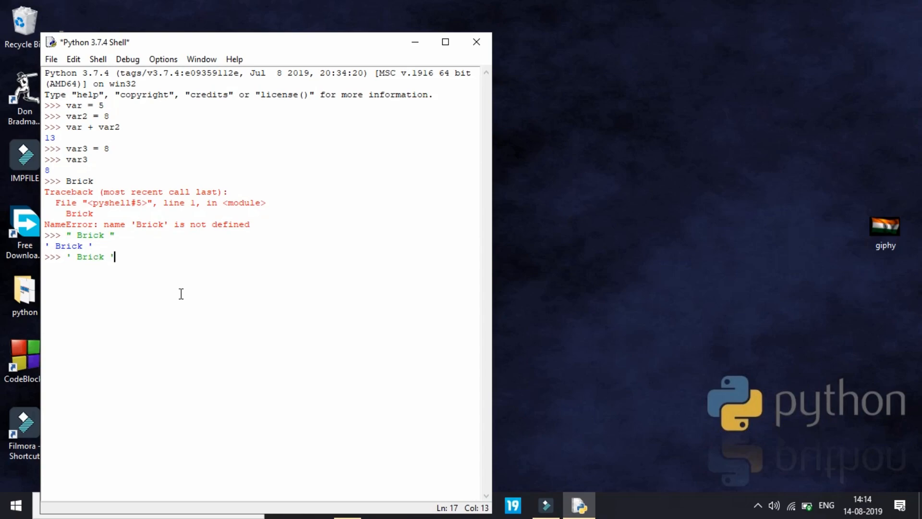
key("Return")
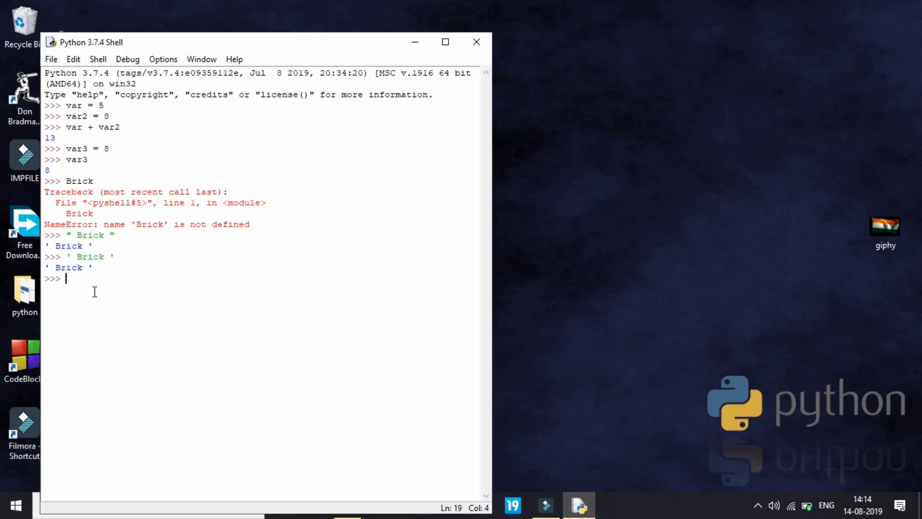
Enter ' I don't know ' for a SyntaxError, then evaluate "I don't know " successfully
type("\"")
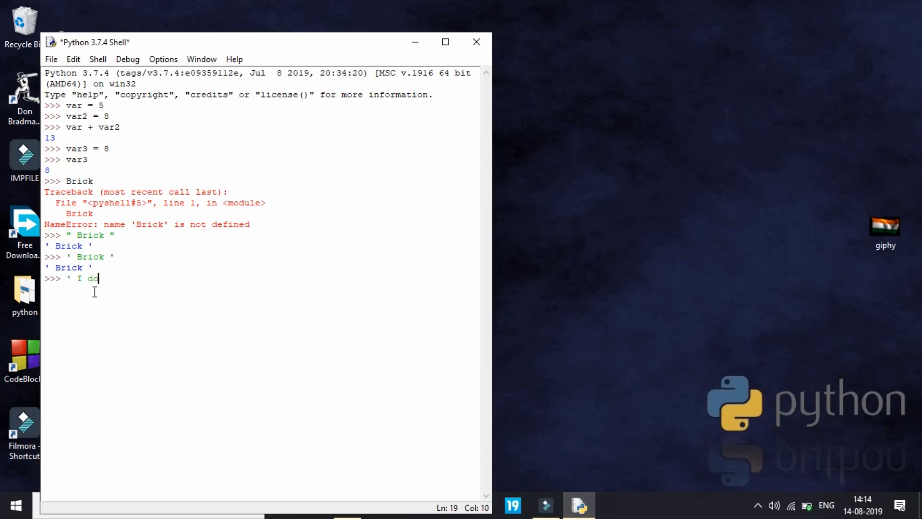
type("n't know")
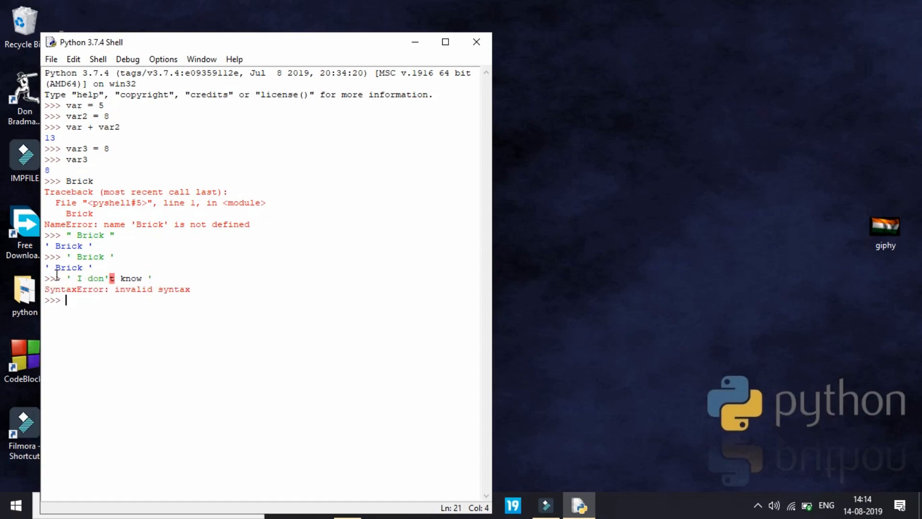
left_click(76, 278)
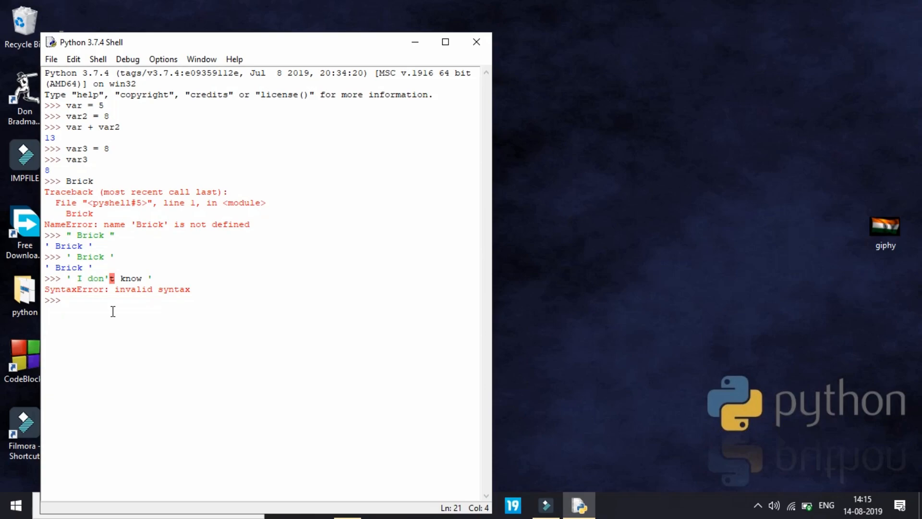
type("\"")
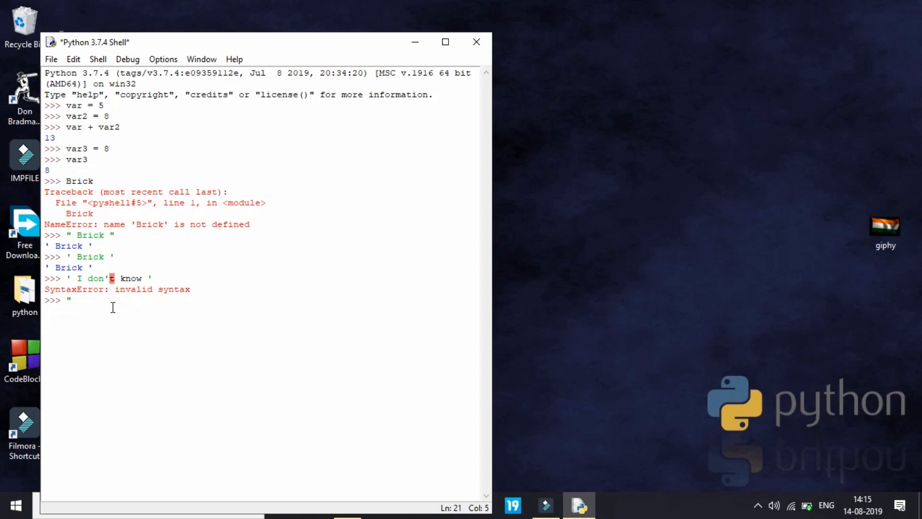
type("I don't know")
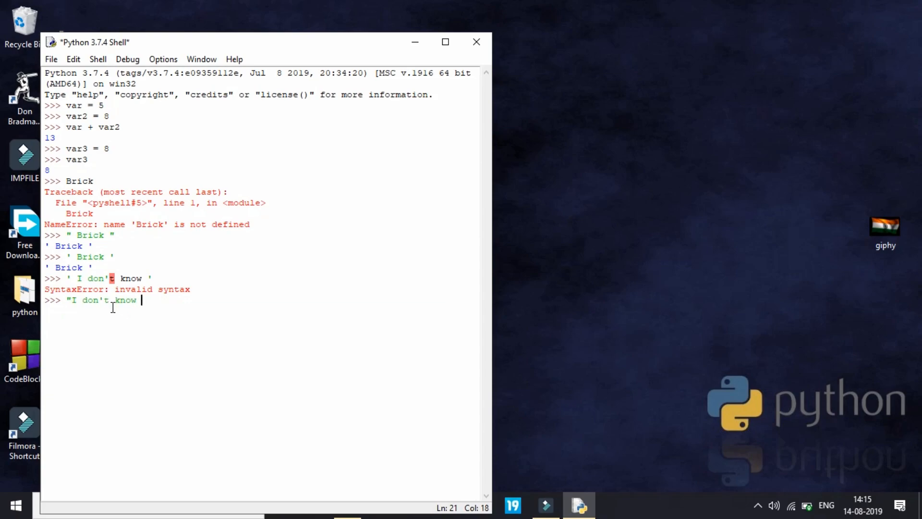
key("Return")
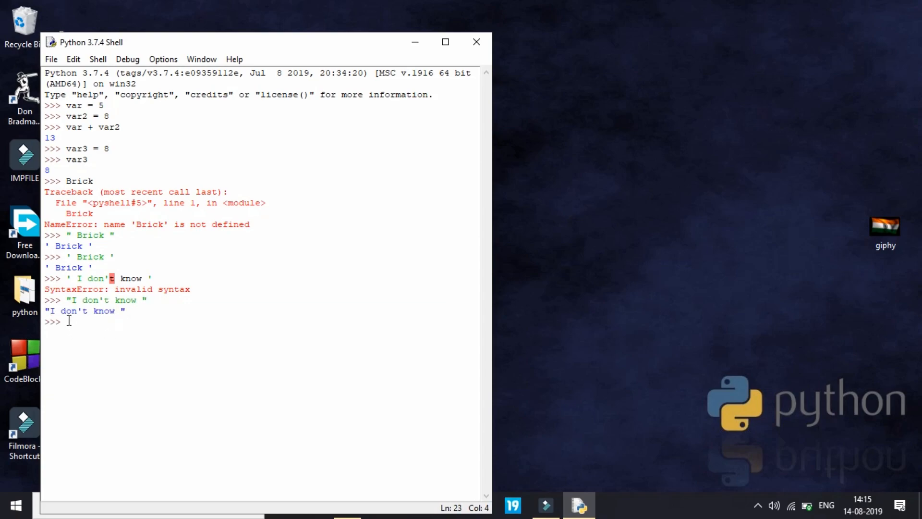
mouse_move(135, 339)
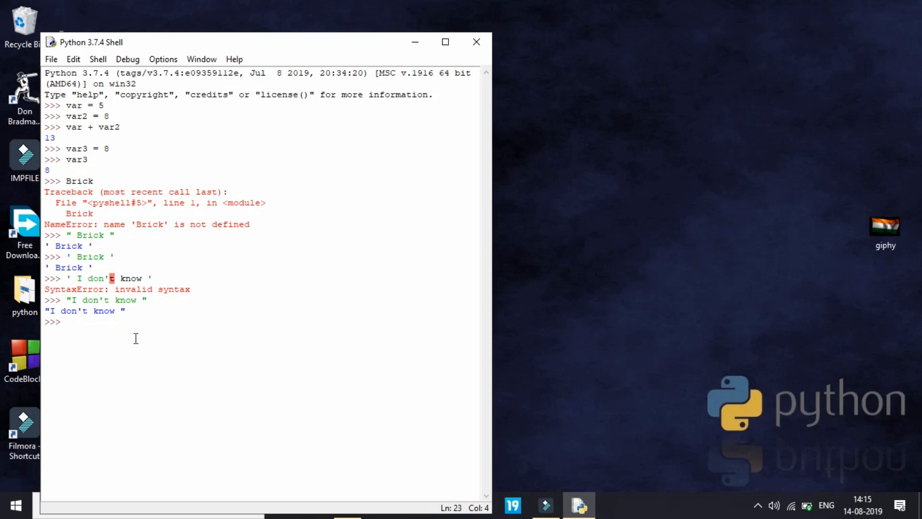
Run print("I don't know") and compare its unquoted output with the earlier quoted echo
type("pr")
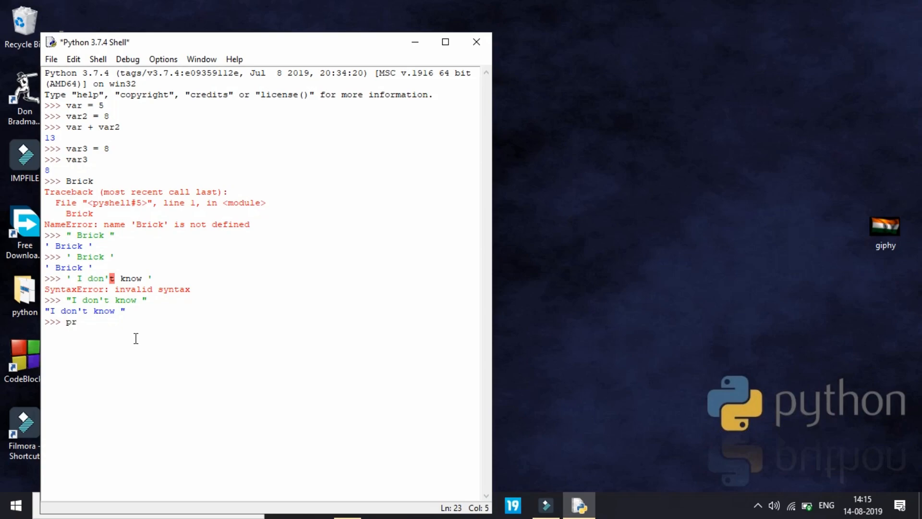
type("int (")
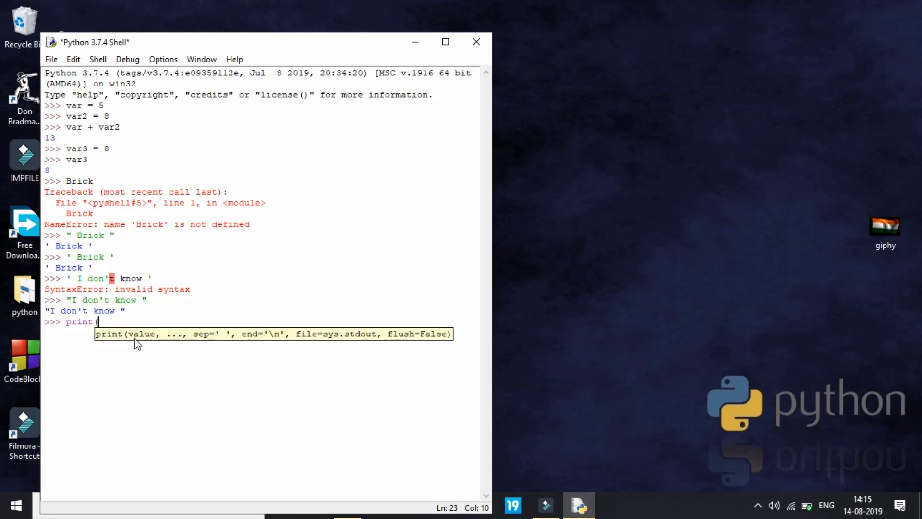
type("I don't kno")
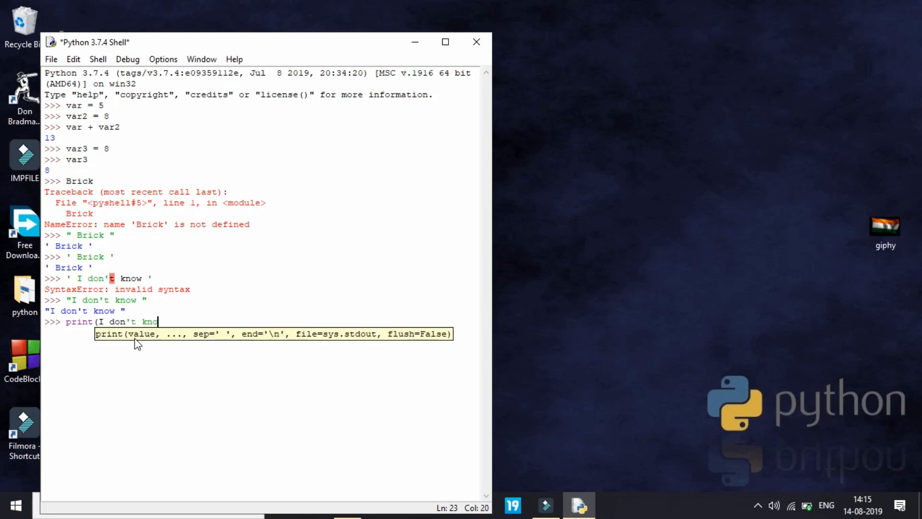
type("w\"")
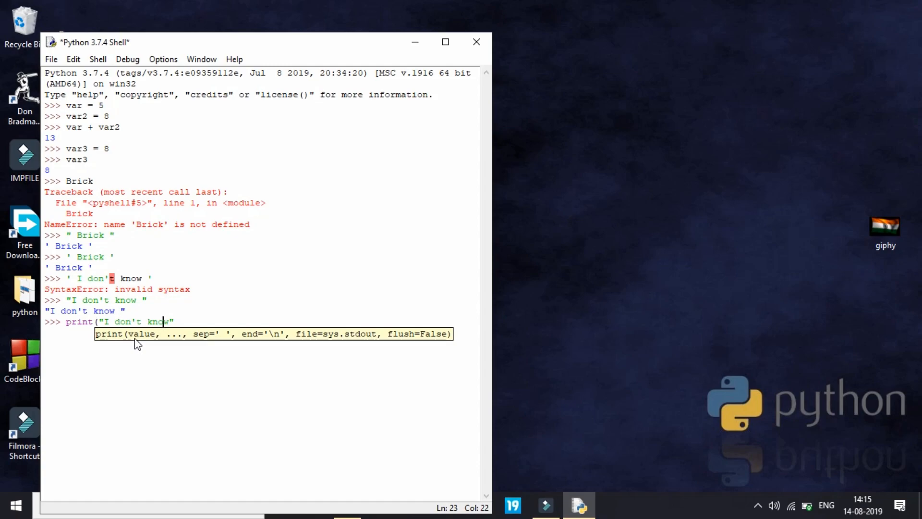
type(")")
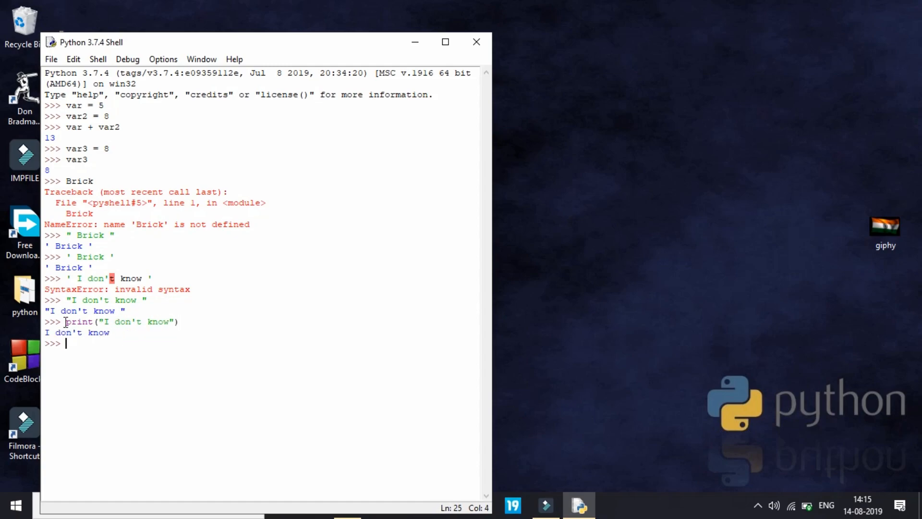
left_click(48, 311)
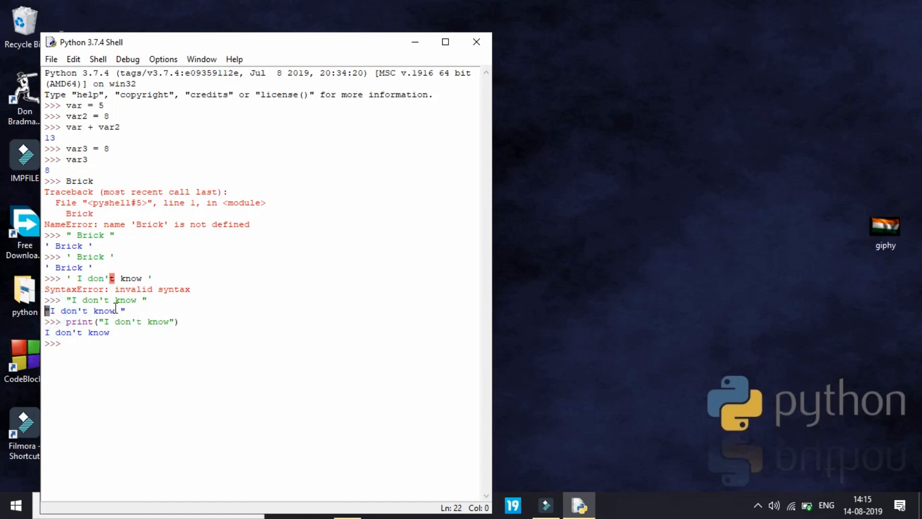
left_click(117, 311)
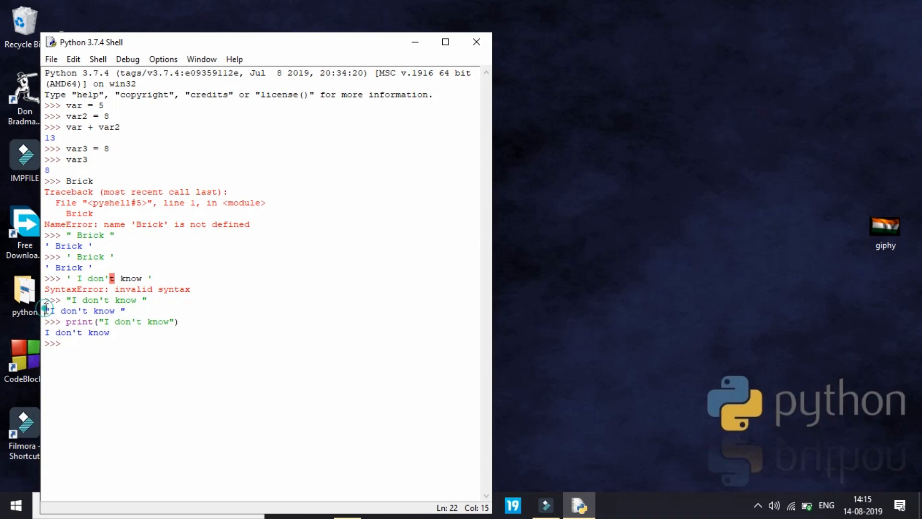
left_click(92, 347)
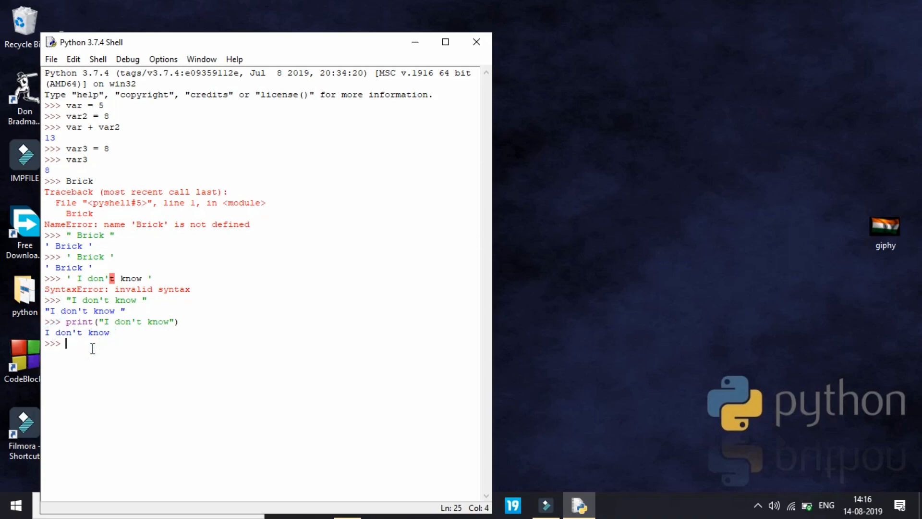
Run print("My address is \name\myname"), where \n breaks the output after 'My address is'
type("print")
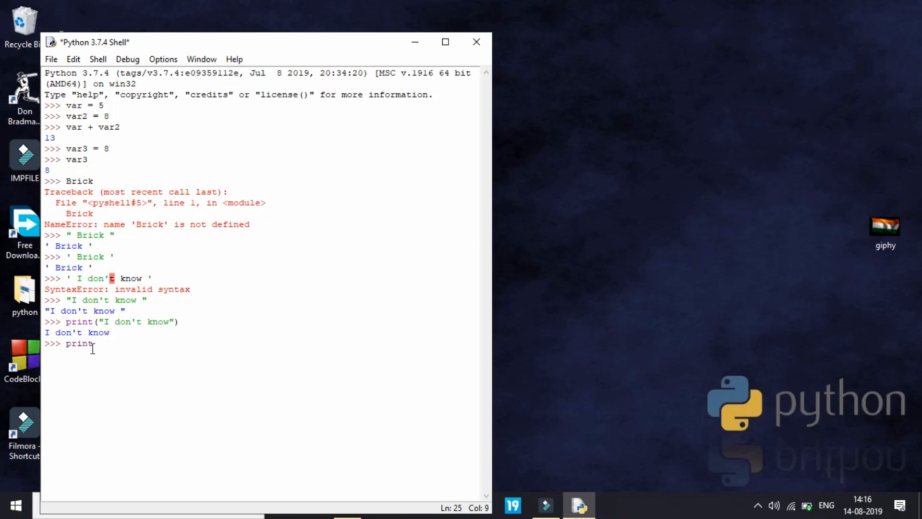
type("(My")
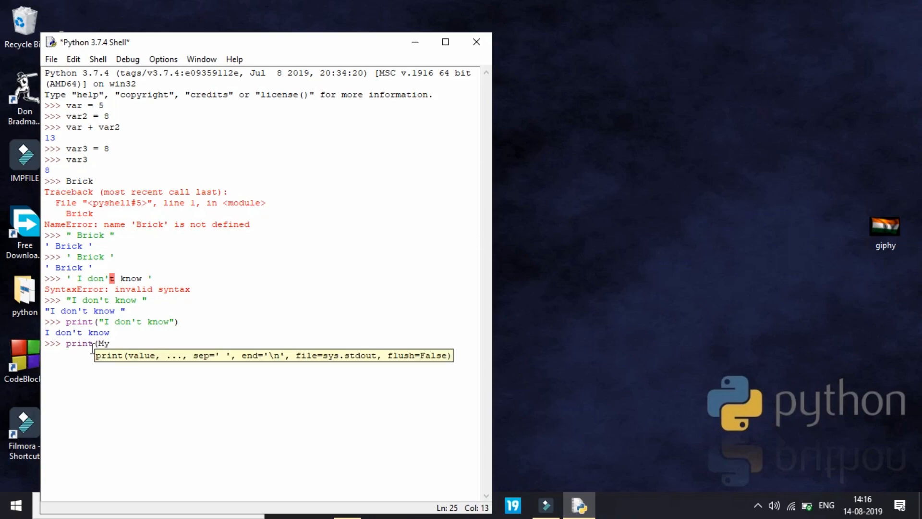
type("address")
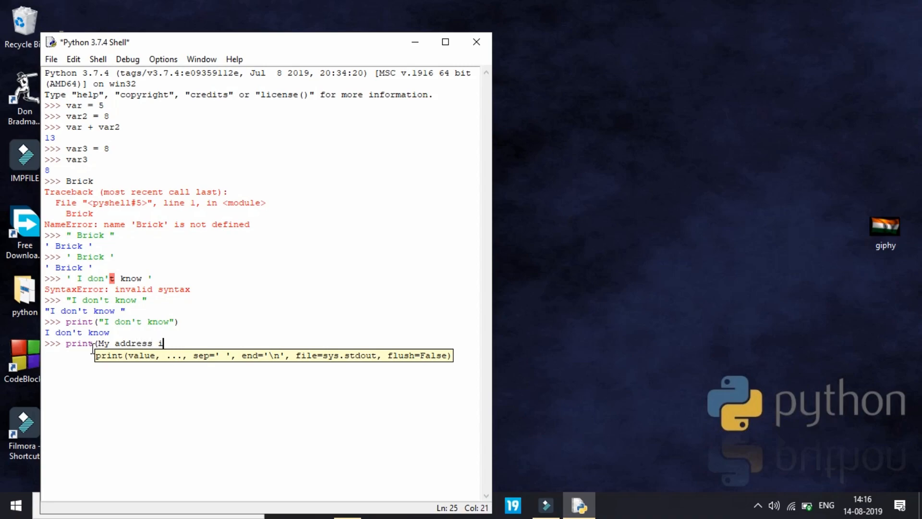
type("is")
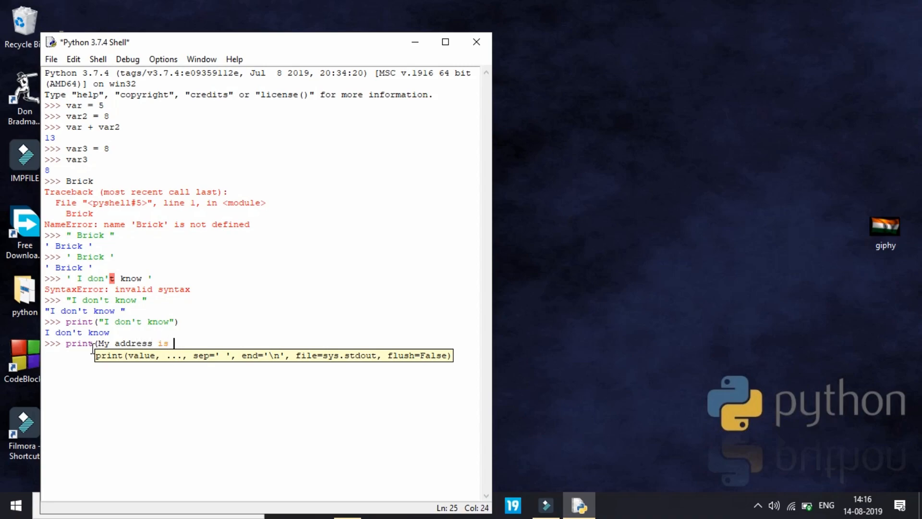
type("\\name")
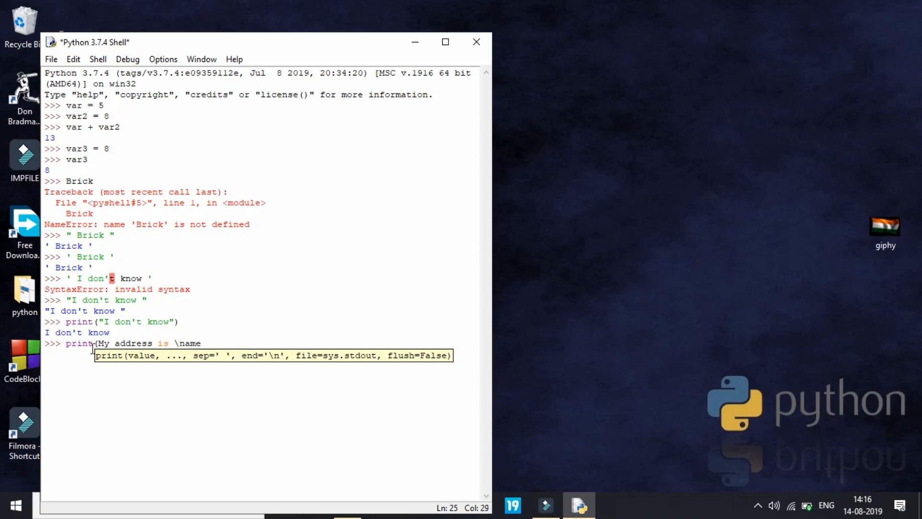
type("\\myname\"")
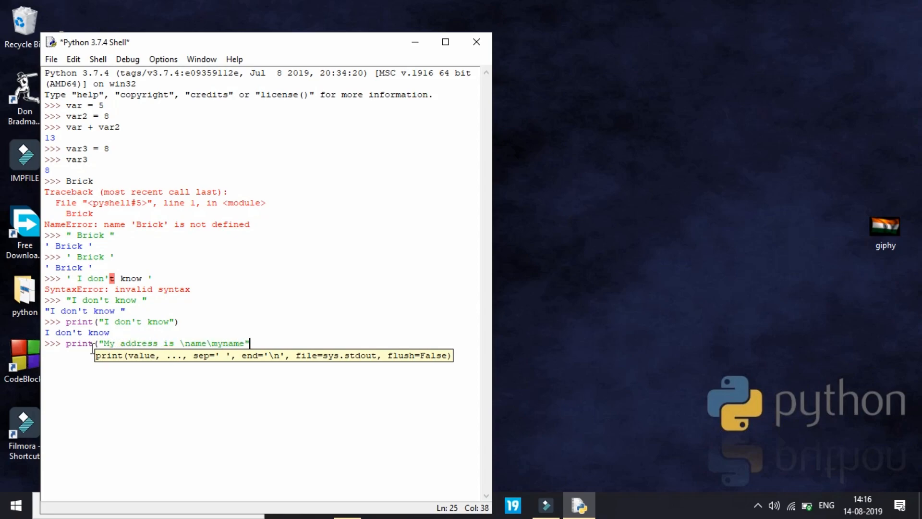
key("Return")
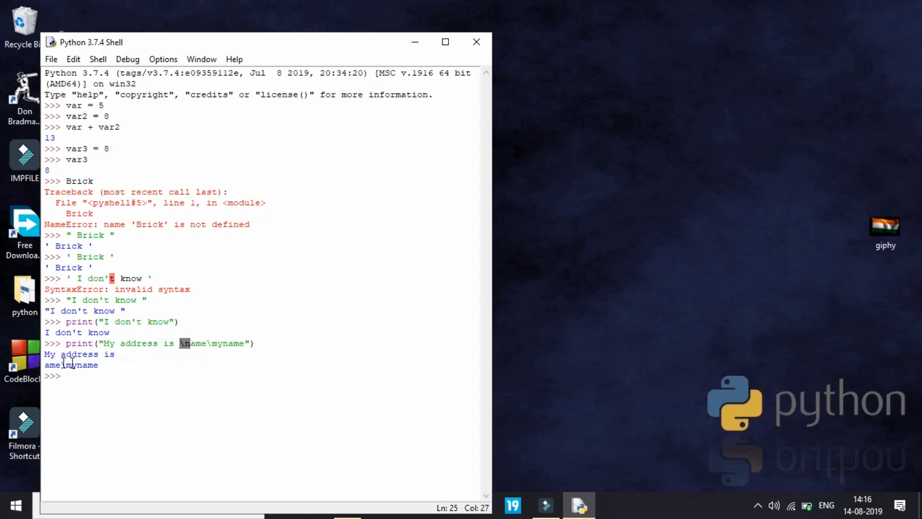
left_click(97, 377)
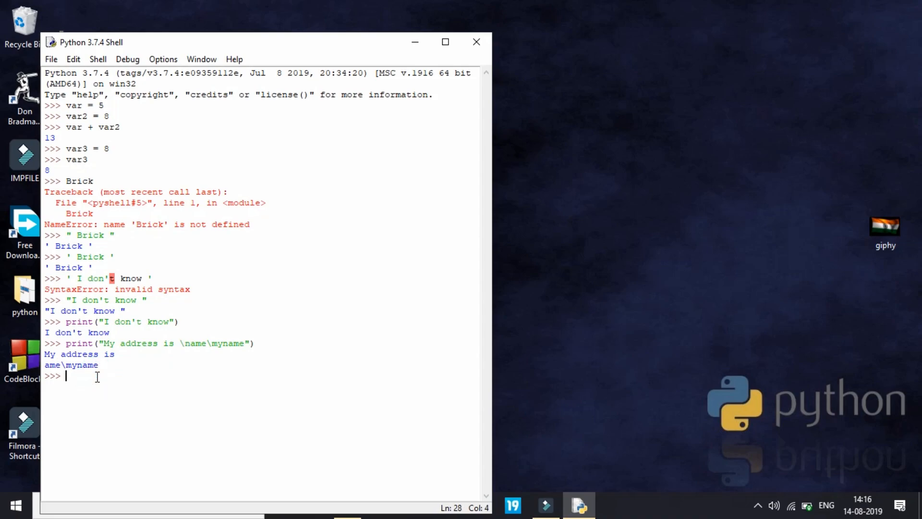
Run print(r"My address is \name\myname") so the backslashes print literally
type("print")
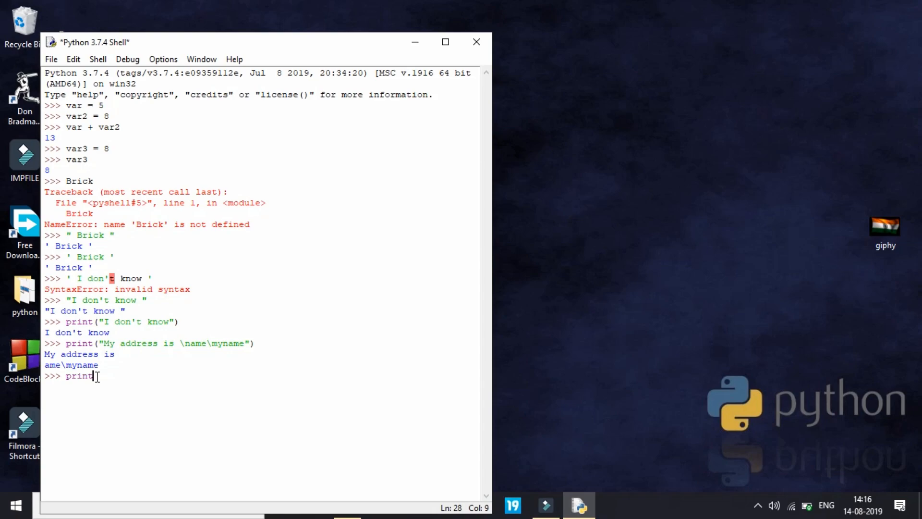
type("(")
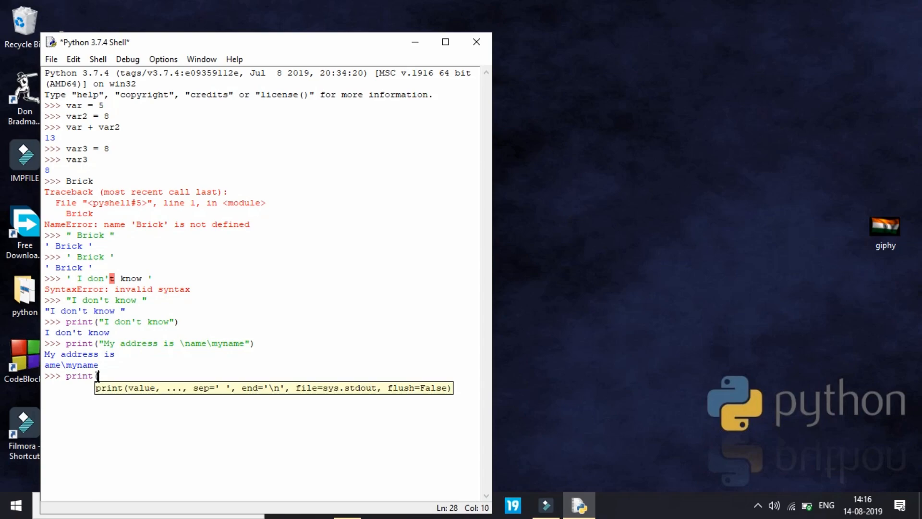
type("(")
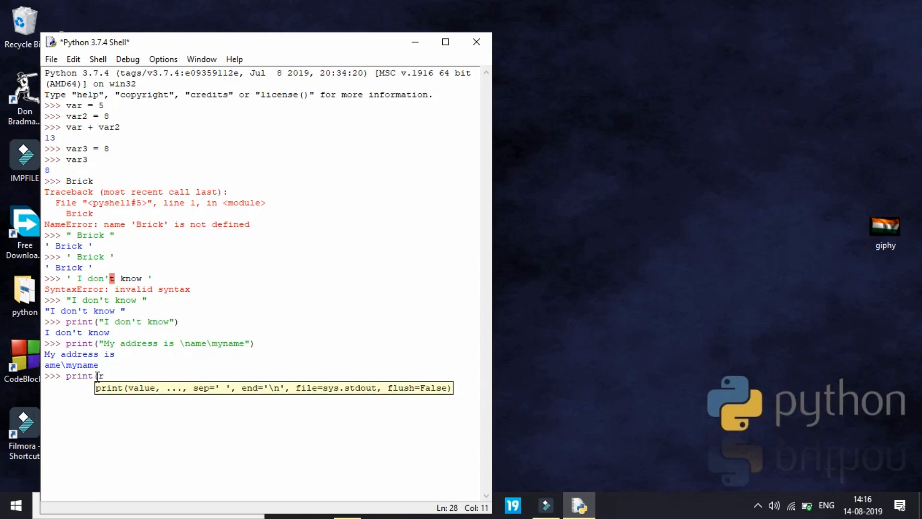
type("\"My address is \\name\\myname")
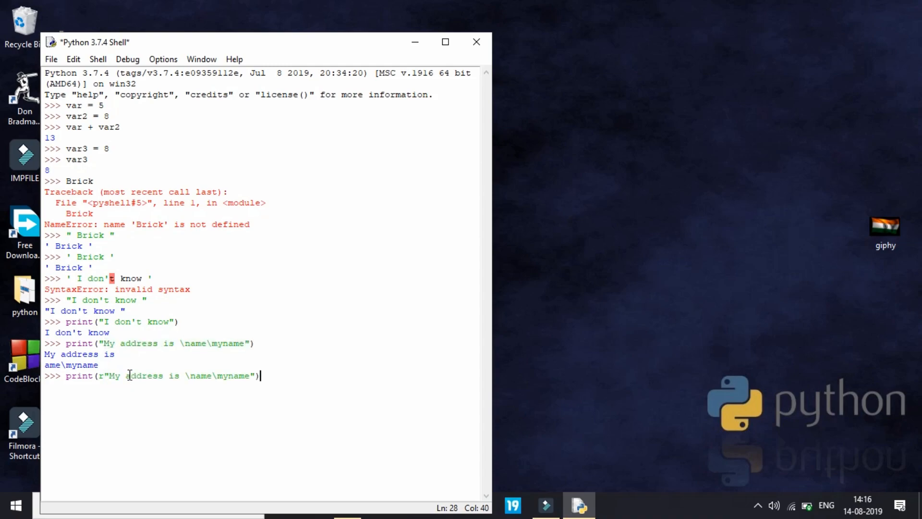
key("Return")
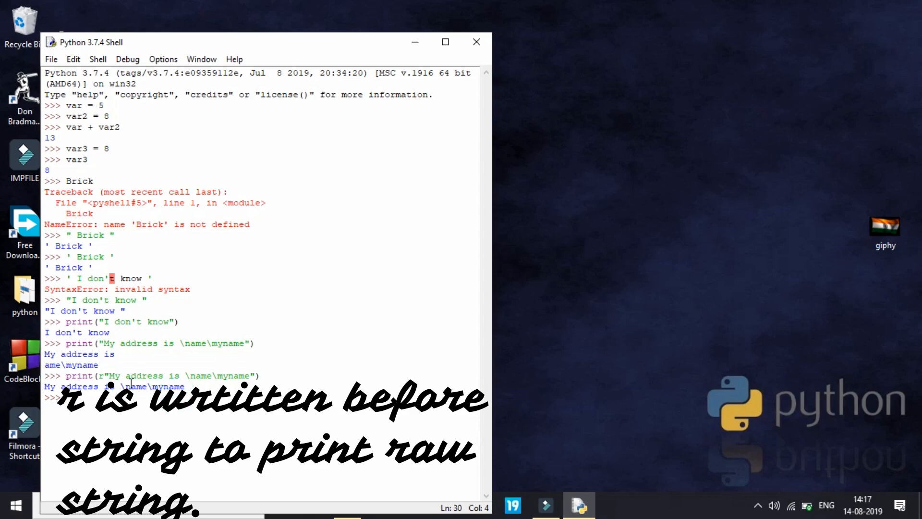
left_click(102, 375)
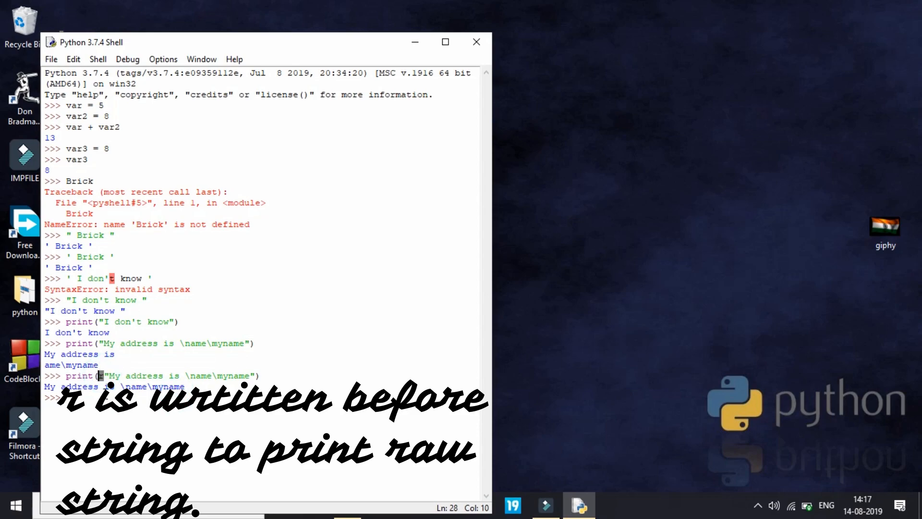
mouse_move(108, 420)
type("I don't")
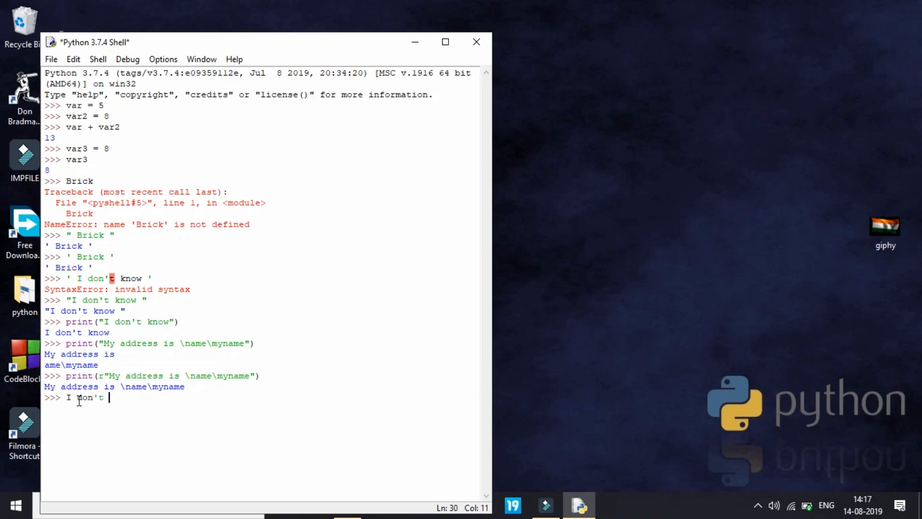
Evaluate 'I don\'t know' with the backslash-escaped apostrophe, returning "I don't know"
type("lno")
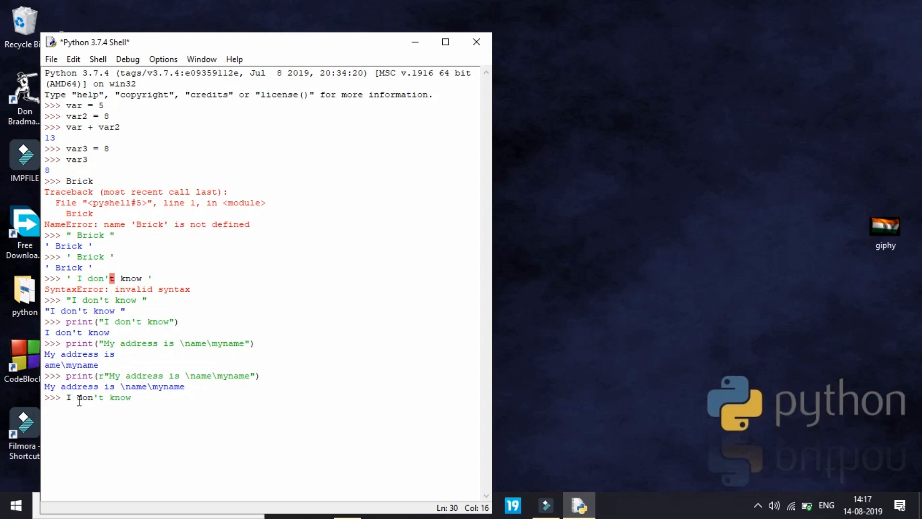
type("'")
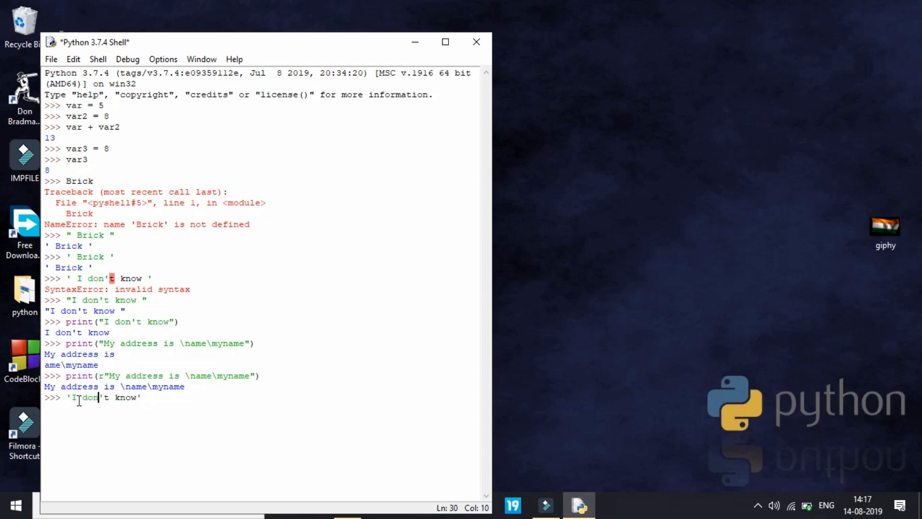
type("\\")
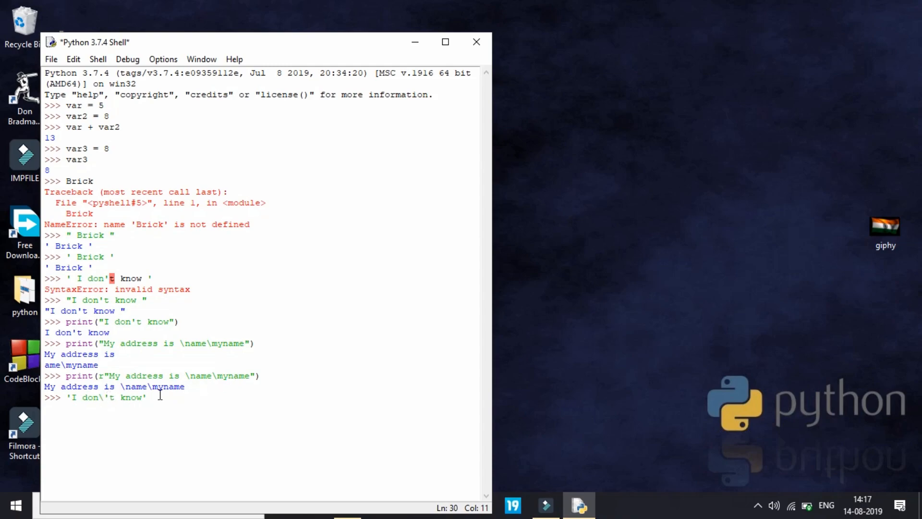
key("Return")
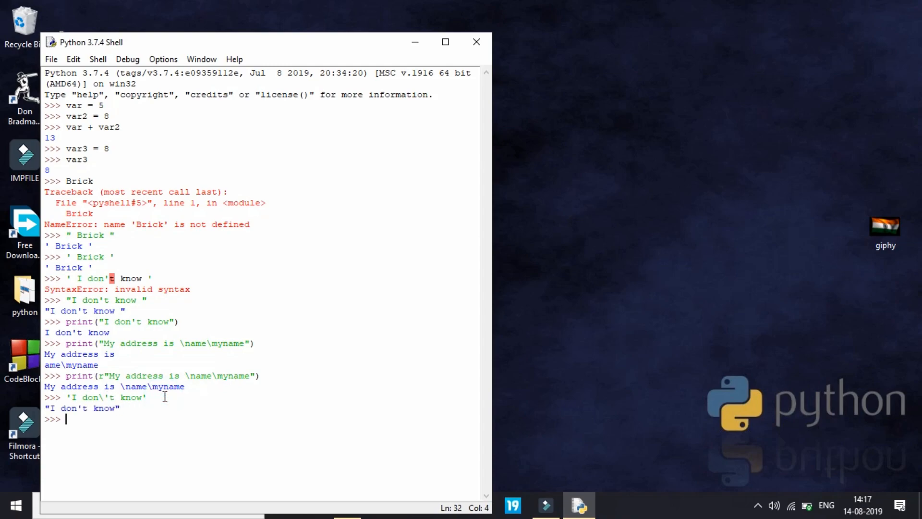
mouse_move(105, 398)
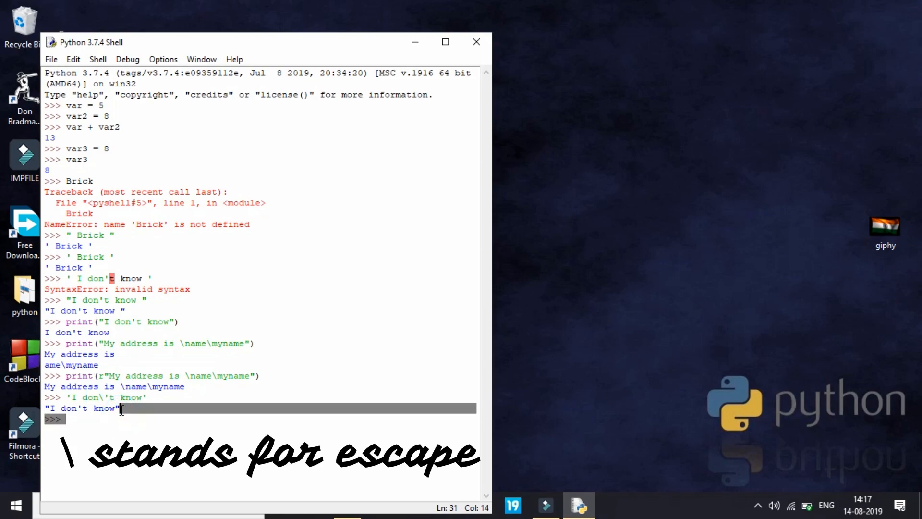
left_click(107, 397)
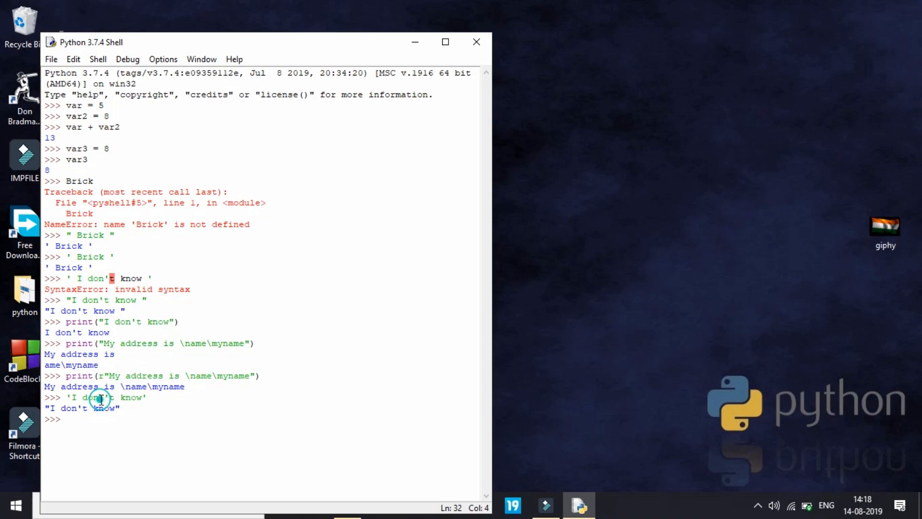
left_click(107, 398)
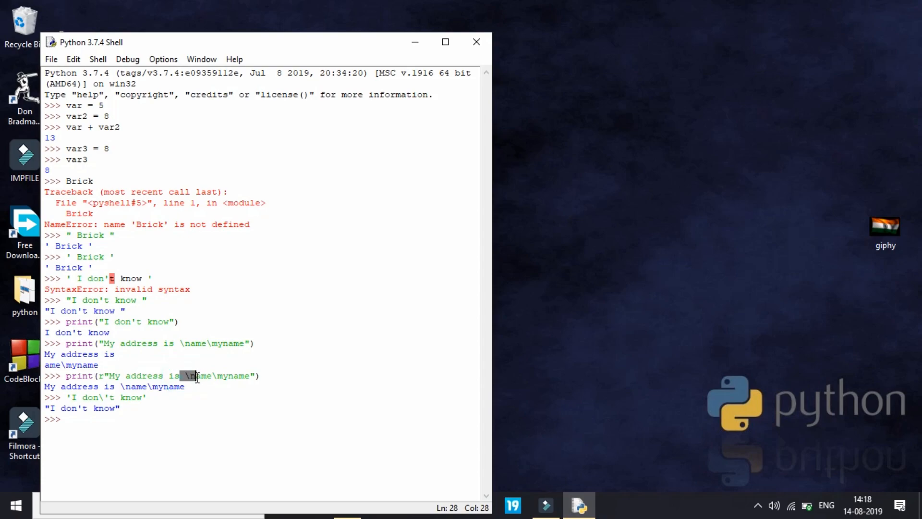
mouse_move(106, 416)
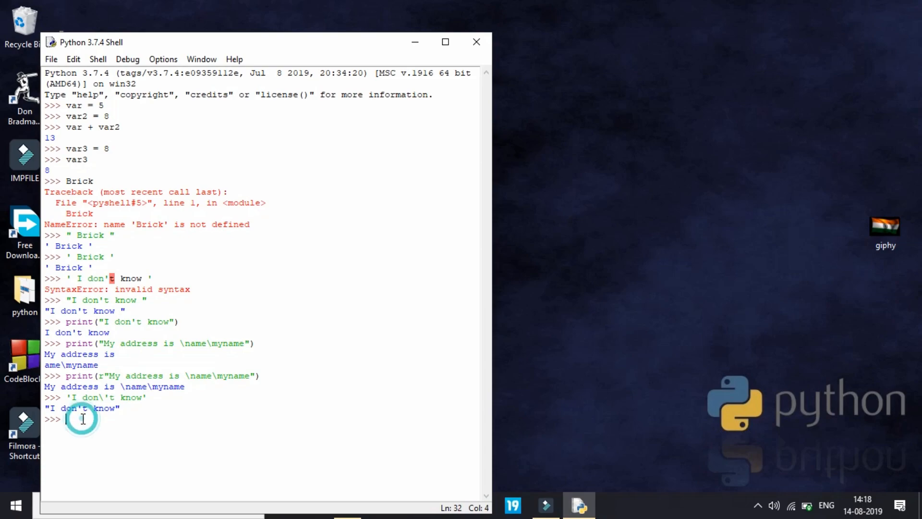
Assign var4 = "PC" and var5 = "HElper"
type("var")
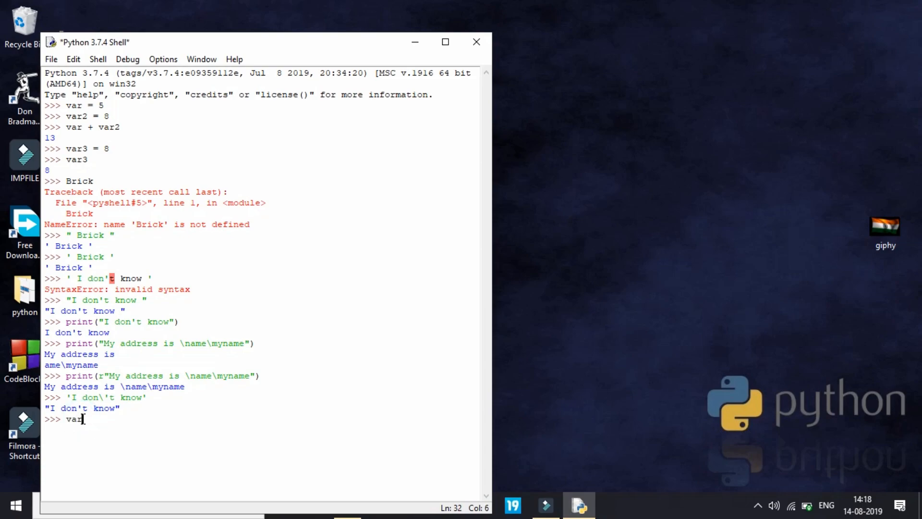
type("2")
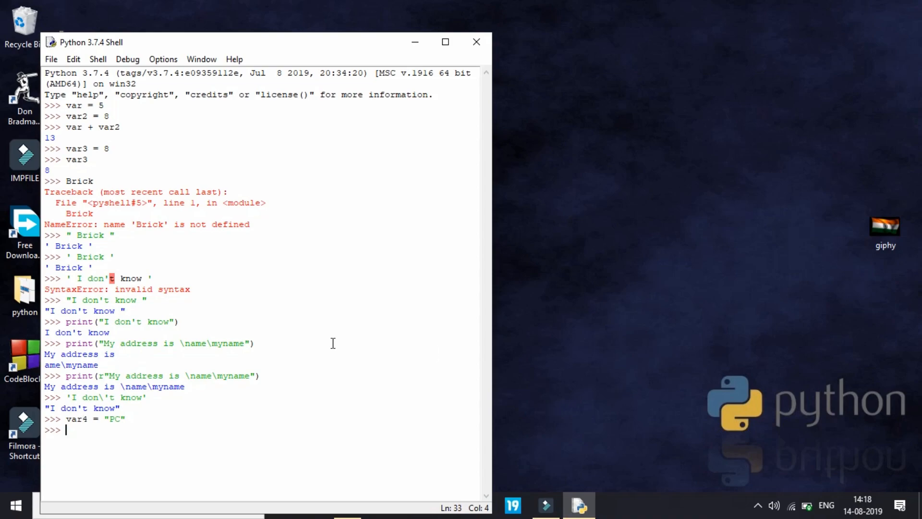
type("var")
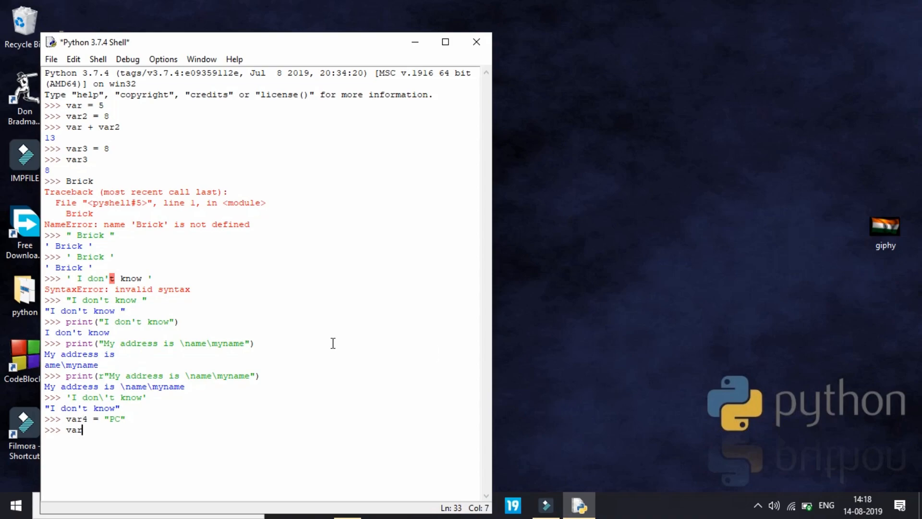
type("5 = \"")
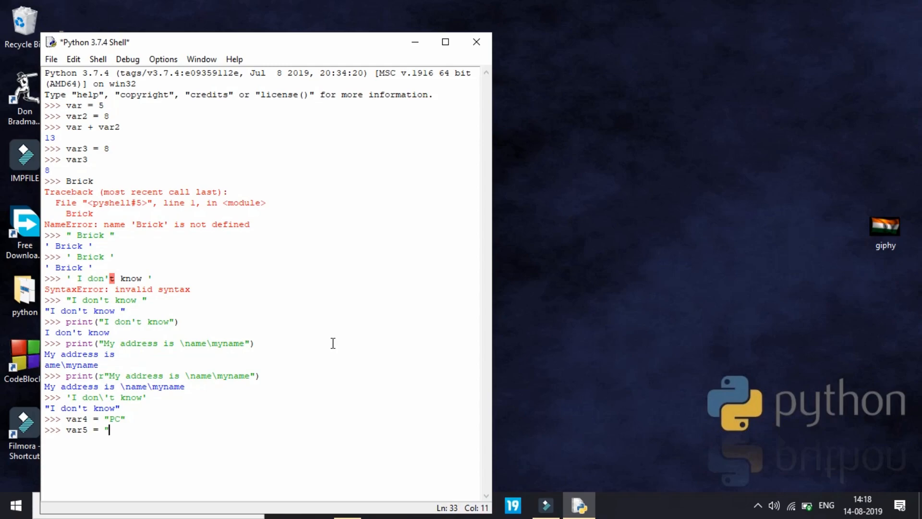
type("HElper")
type("v")
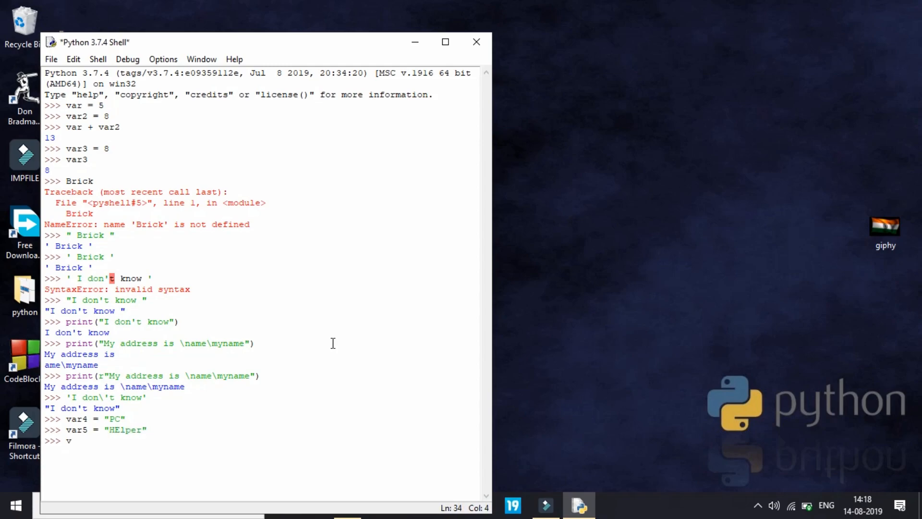
Evaluate var4 + var5 giving 'PCHElper' and var4 * 5 giving 'PCPCPCPCPC'
type("ar4")
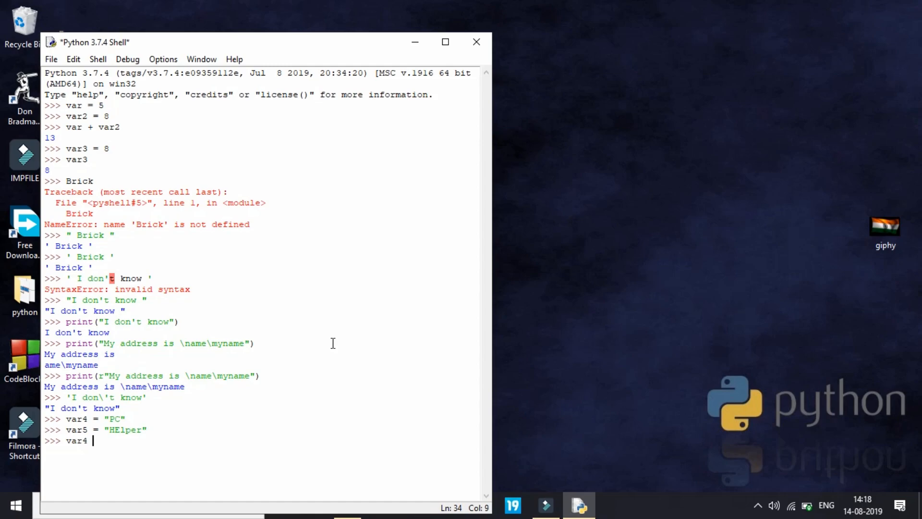
key("Return")
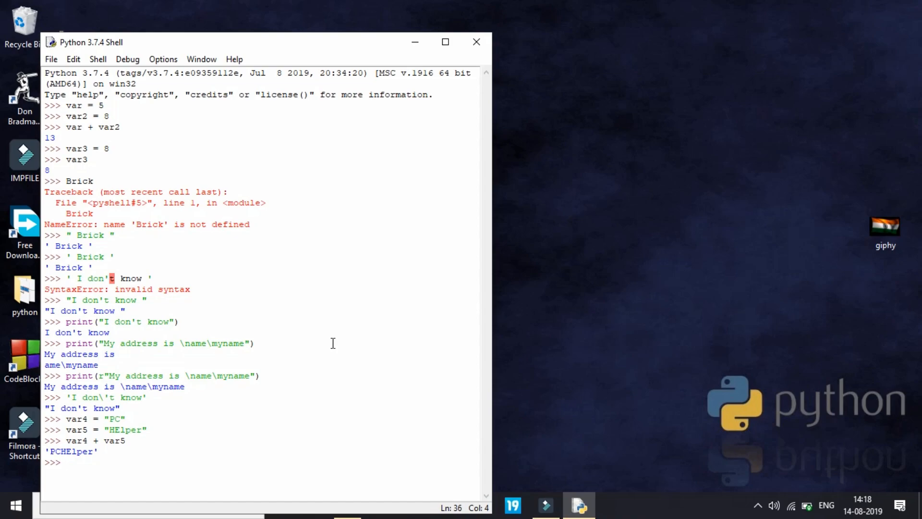
type("var")
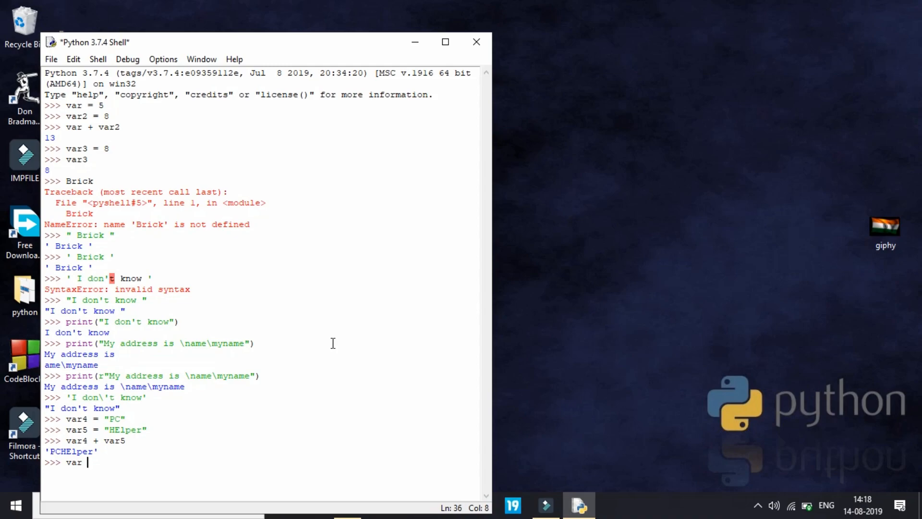
type("4 *")
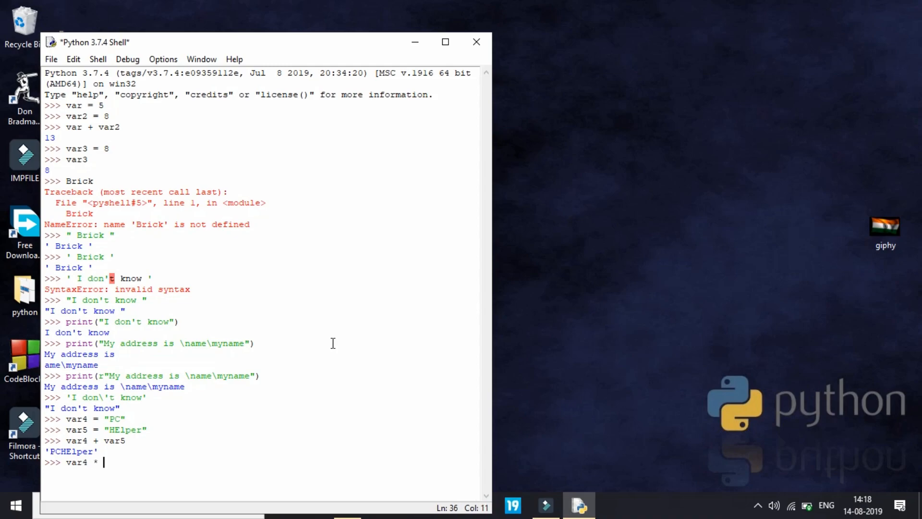
key("Return")
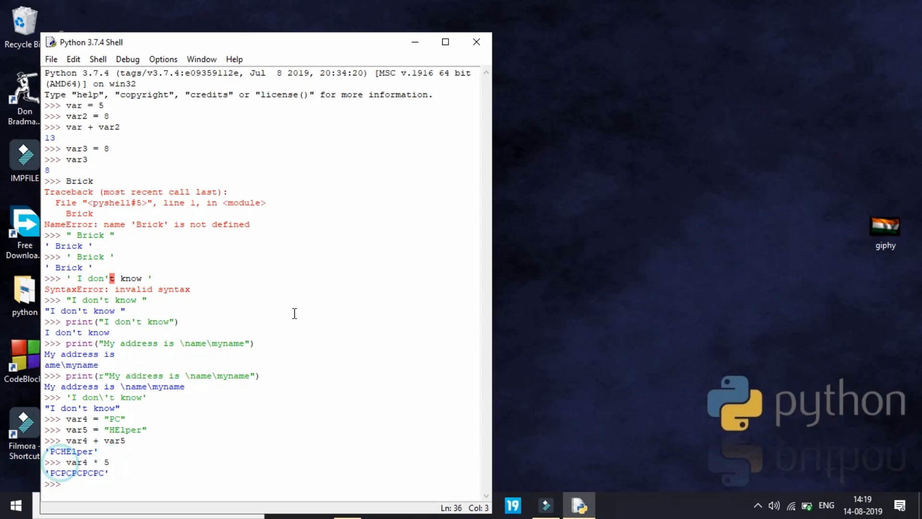
left_click(124, 311)
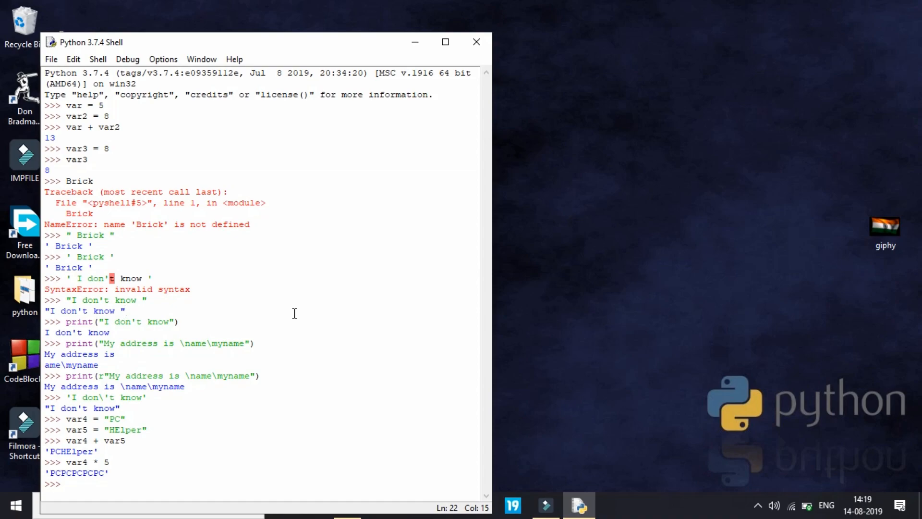
left_click(123, 311)
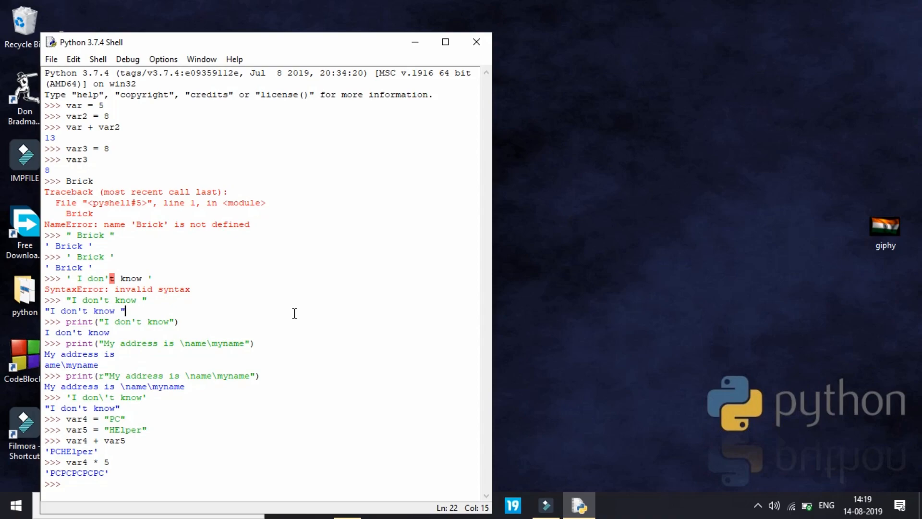